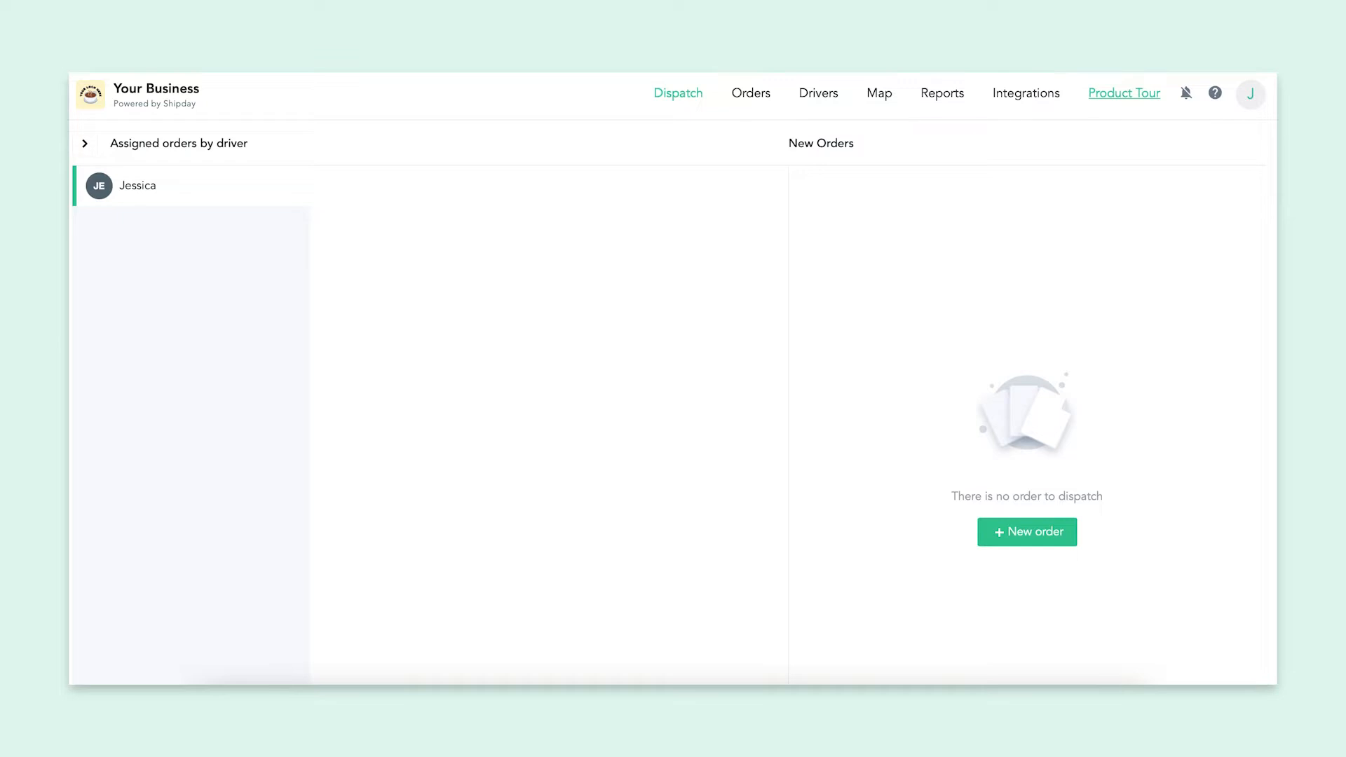
{"action": "mouse_move", "coordinate": [627, 453]}
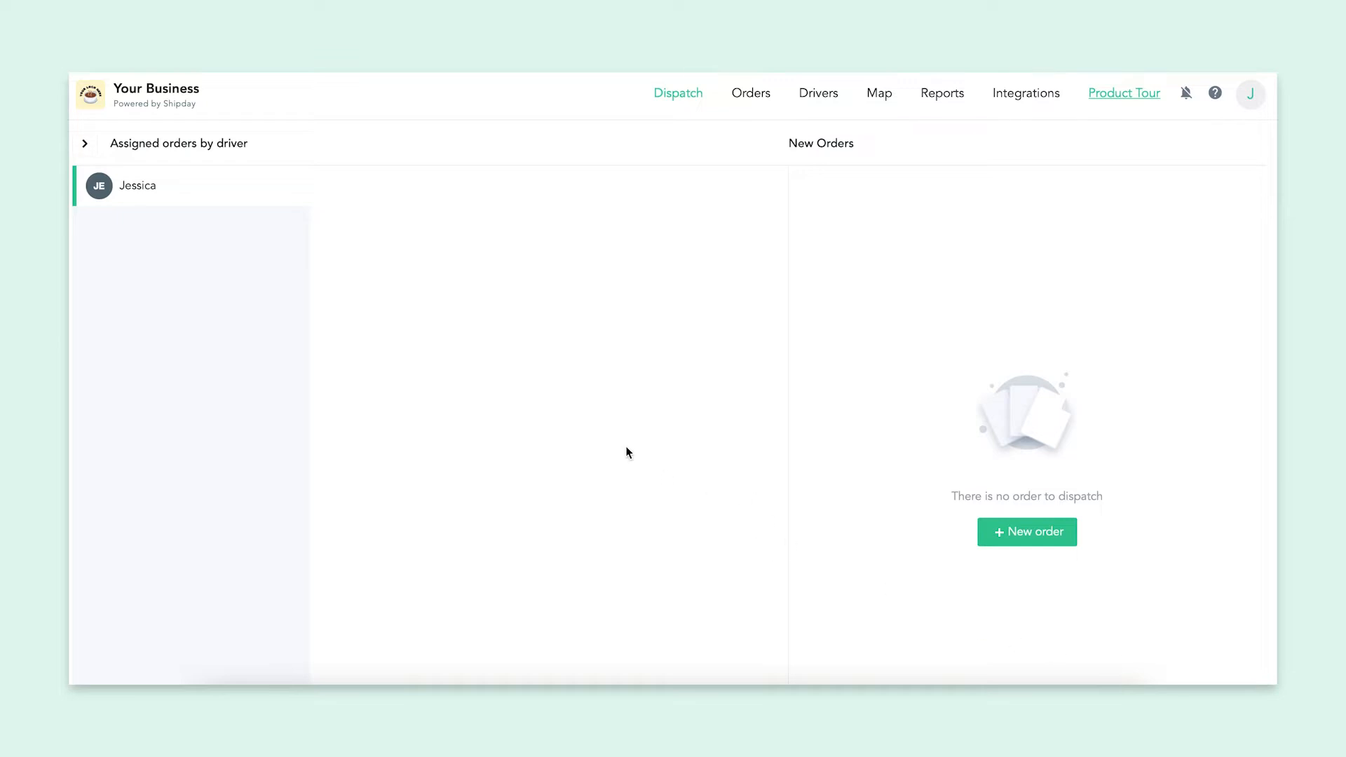
{"action": "mouse_move", "coordinate": [816, 108]}
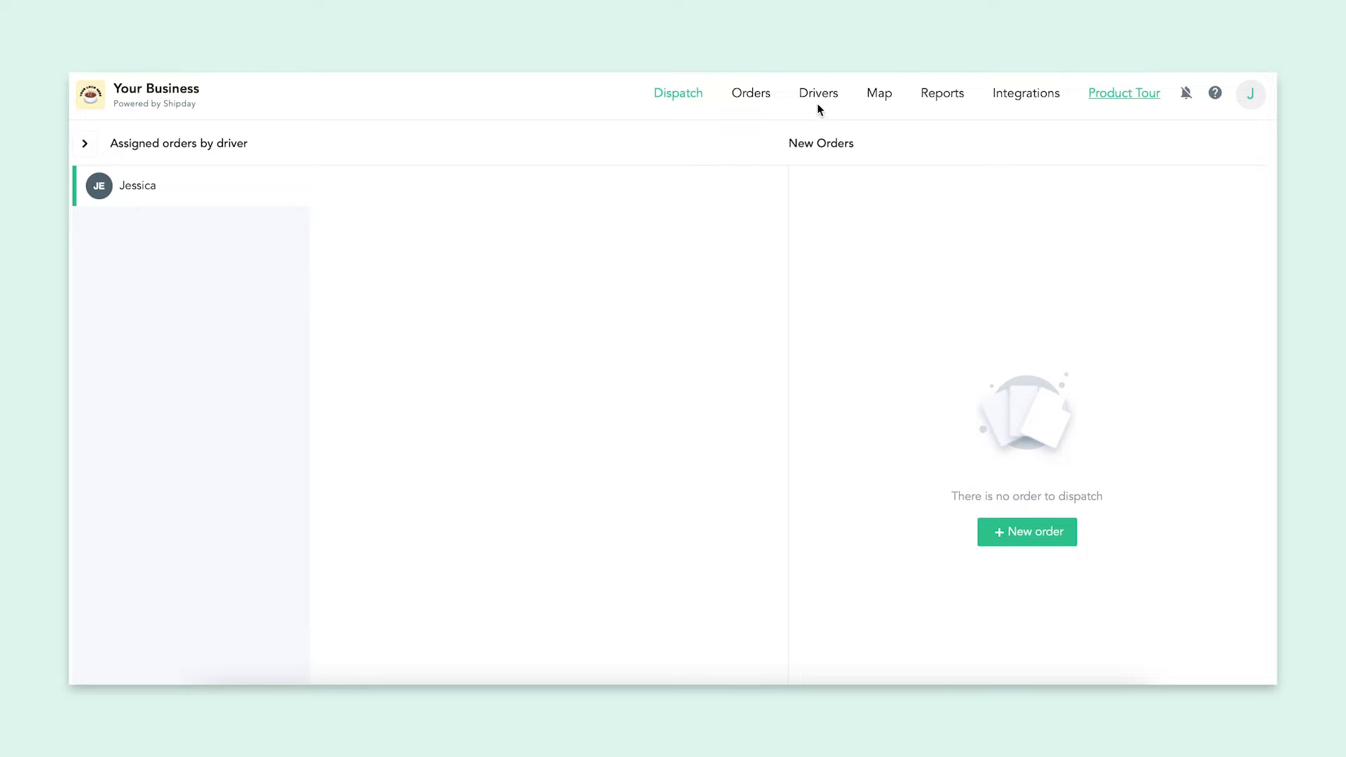
Open the Drivers page to see the driver list with its one off-duty driver
{"action": "left_click", "coordinate": [818, 93]}
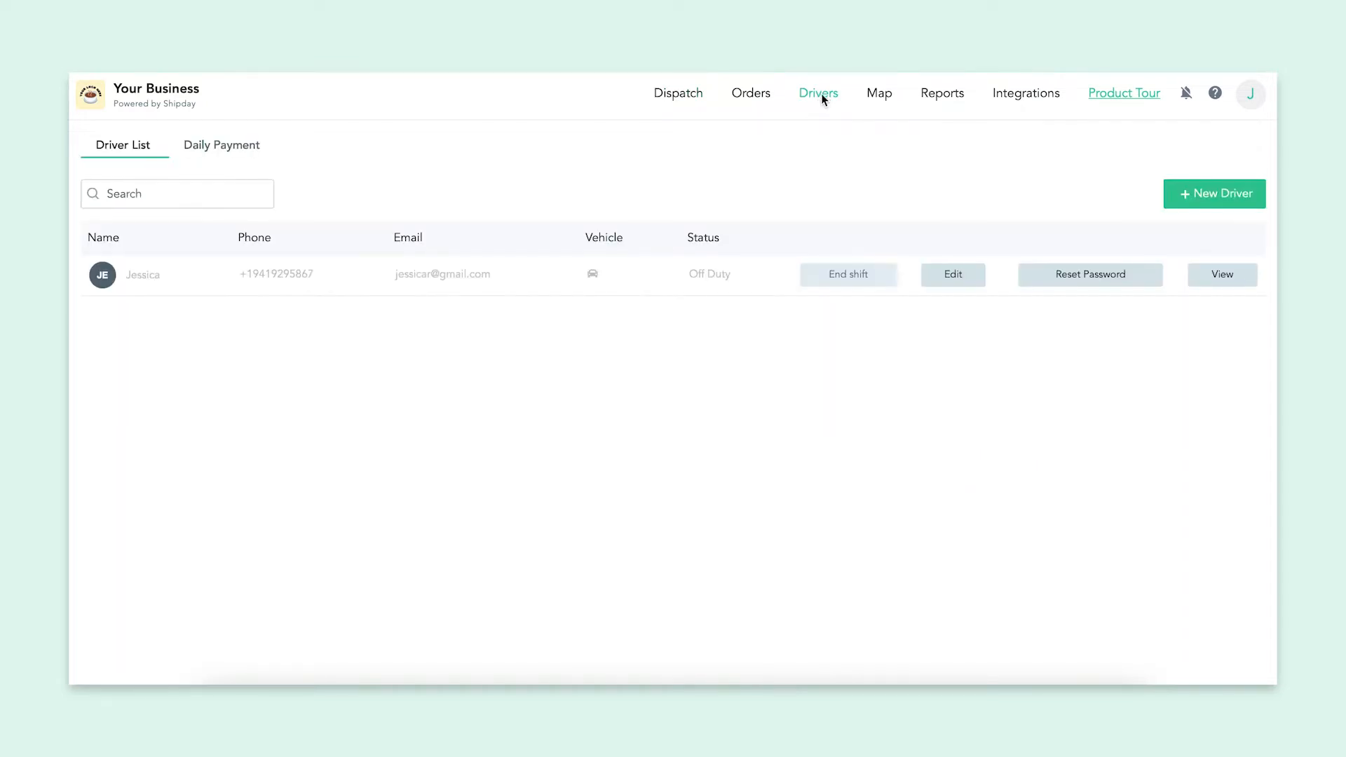
{"action": "mouse_move", "coordinate": [1209, 242]}
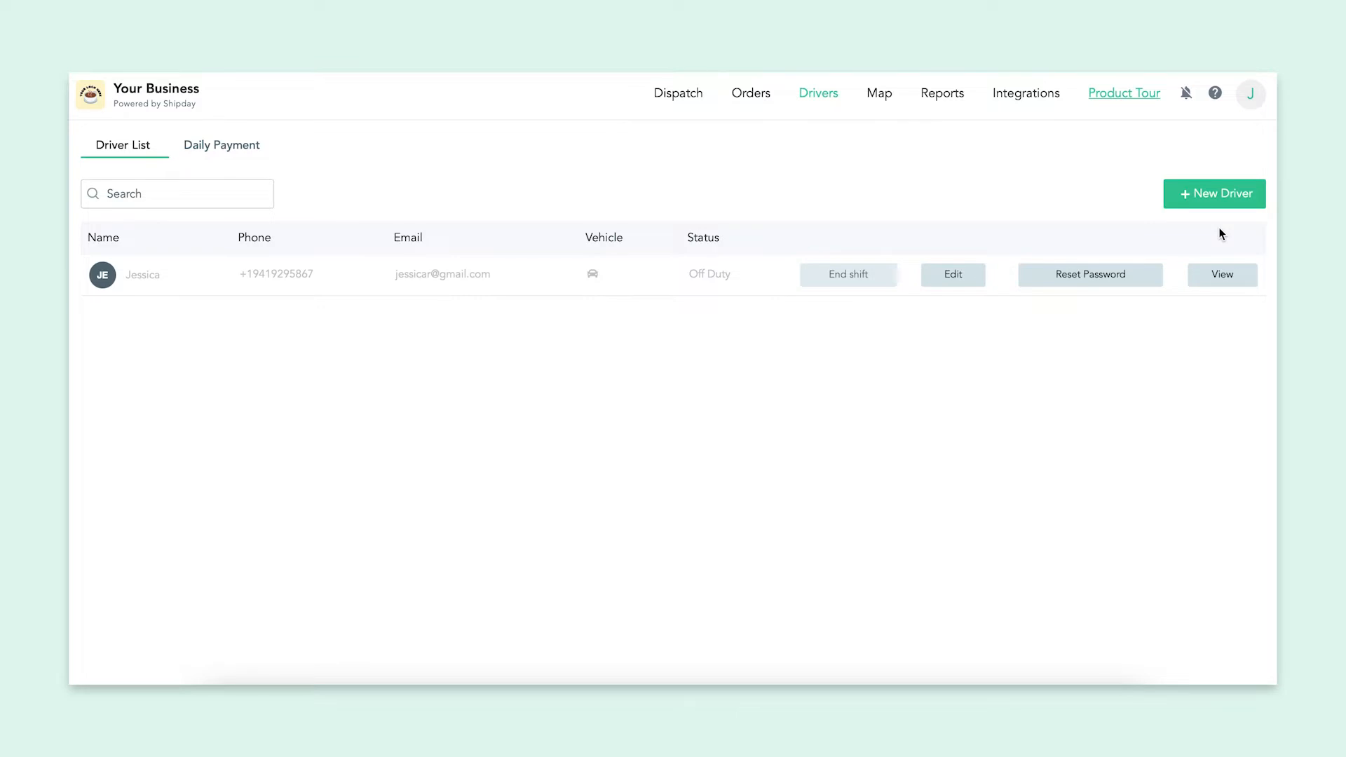
Add driver Jake with a phone number, email and temporary password, and save
{"action": "left_click", "coordinate": [1213, 193]}
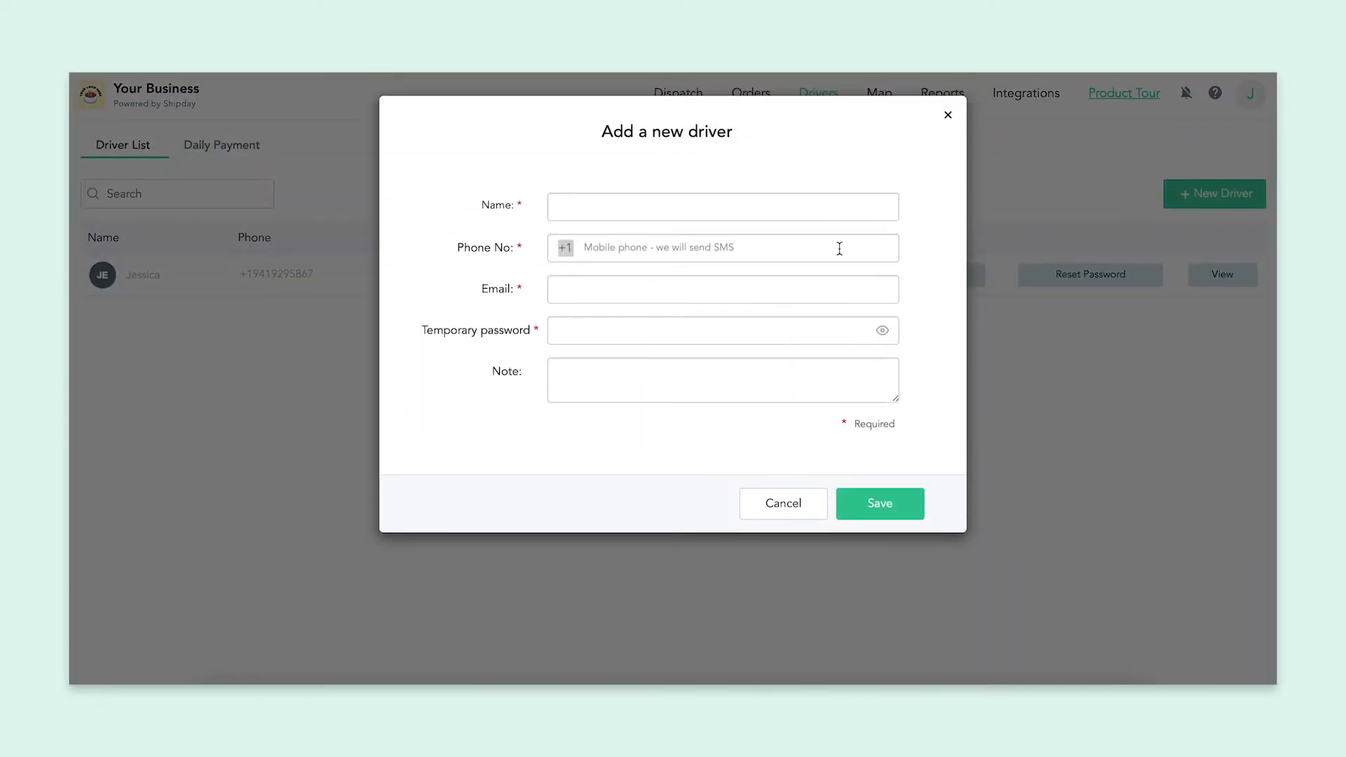
{"action": "left_click", "coordinate": [879, 504]}
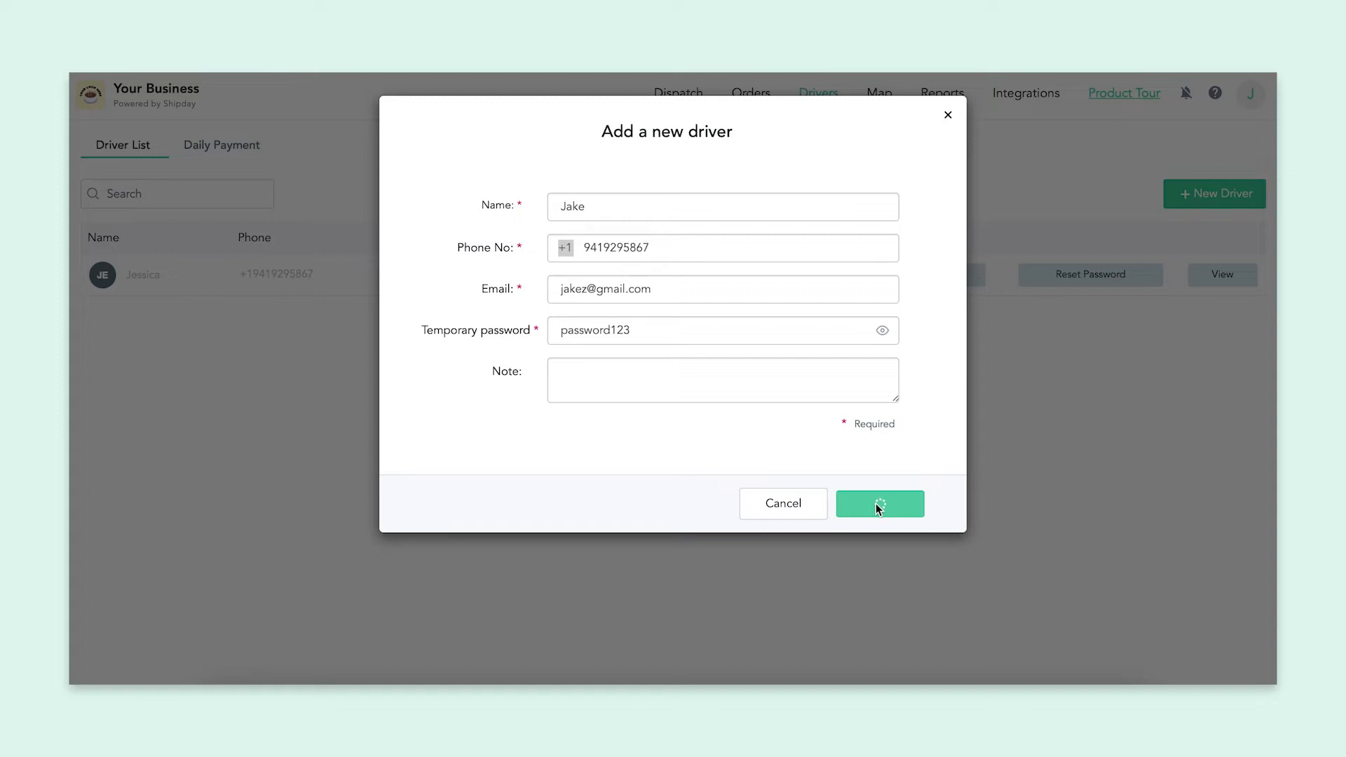
{"action": "left_click", "coordinate": [879, 504]}
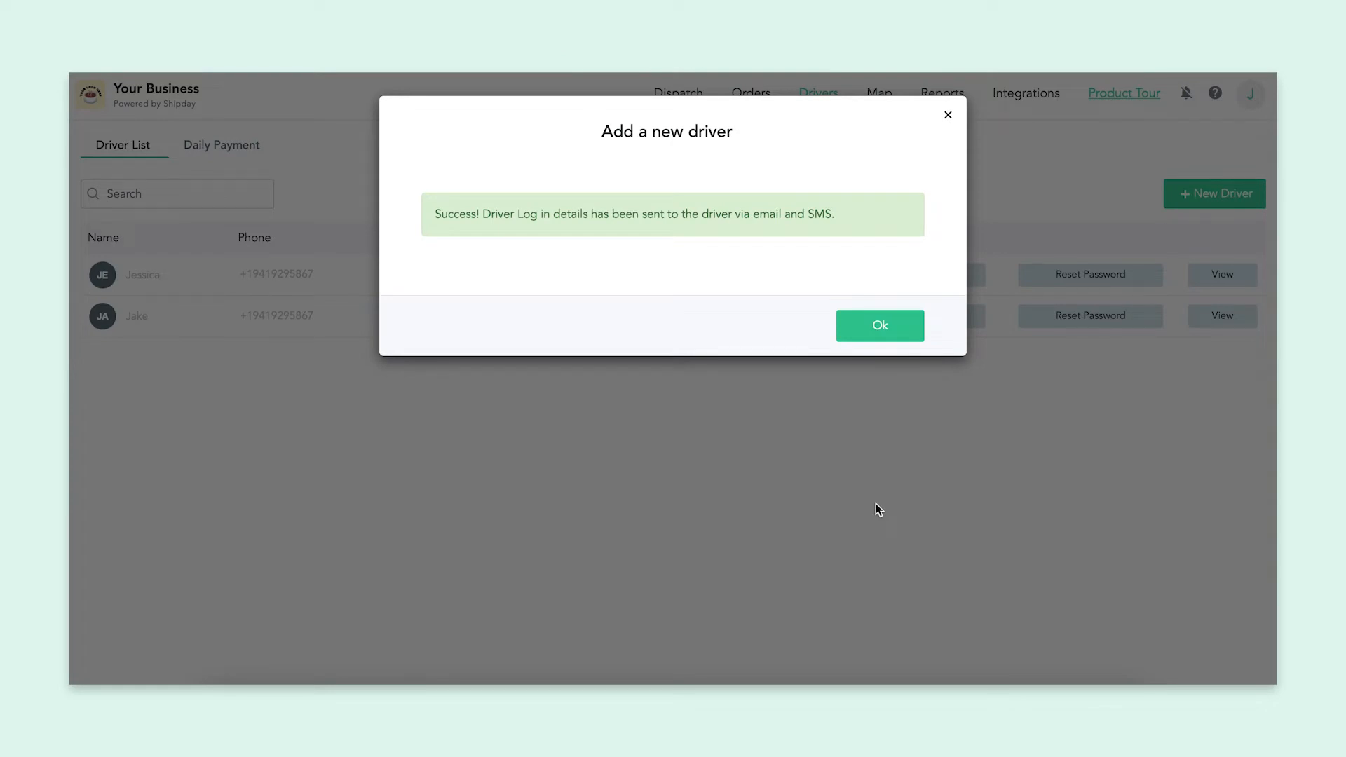
Dismiss the success dialog so Jake and Jessica both appear off duty
{"action": "left_click", "coordinate": [878, 325]}
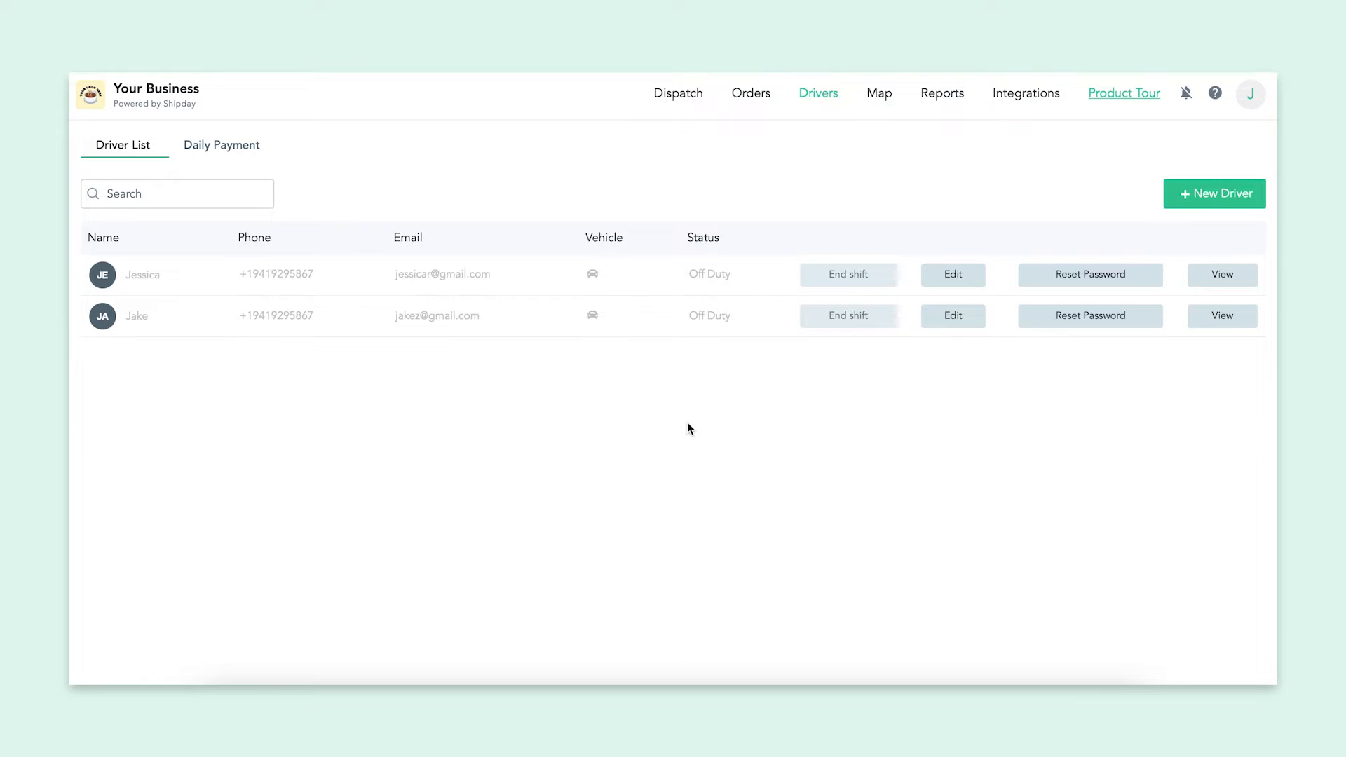
{"action": "mouse_move", "coordinate": [745, 146]}
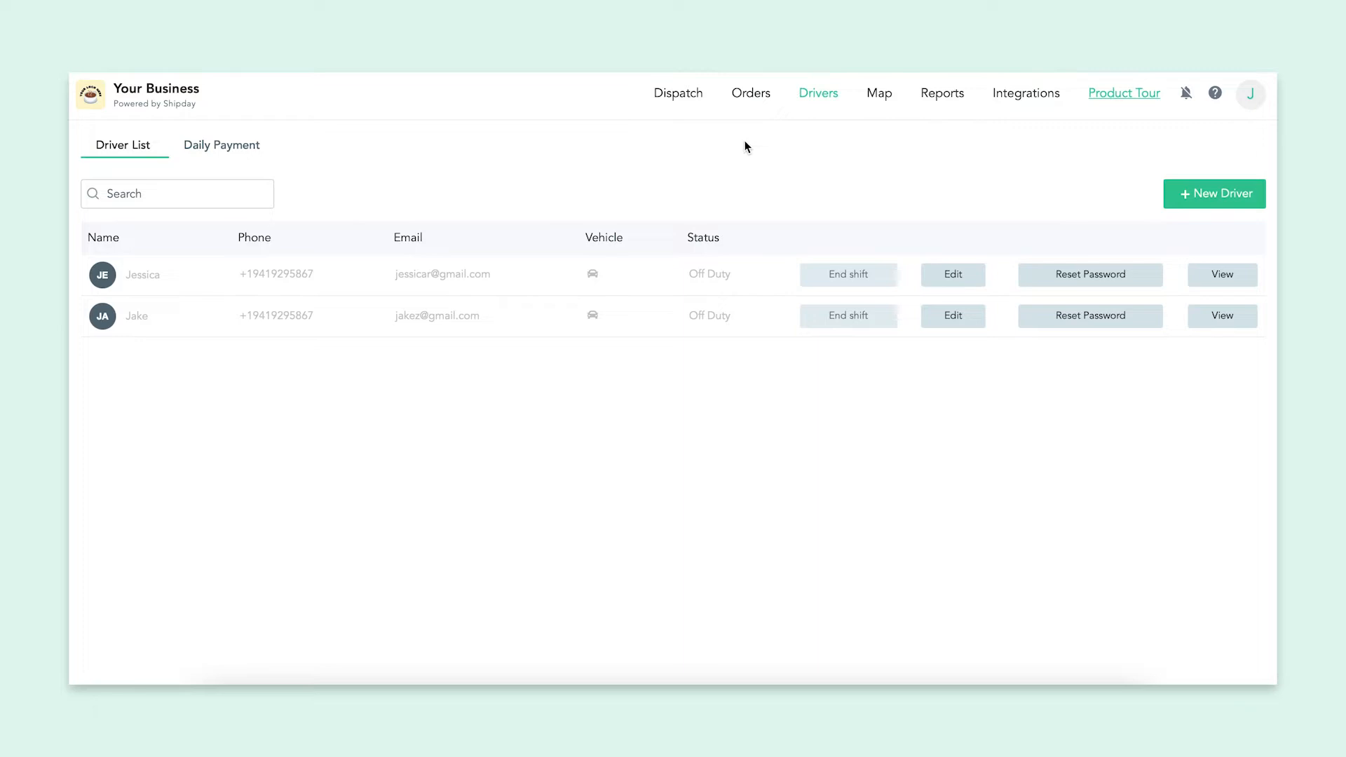
Open Orders to view the empty Current orders tab
{"action": "left_click", "coordinate": [750, 92]}
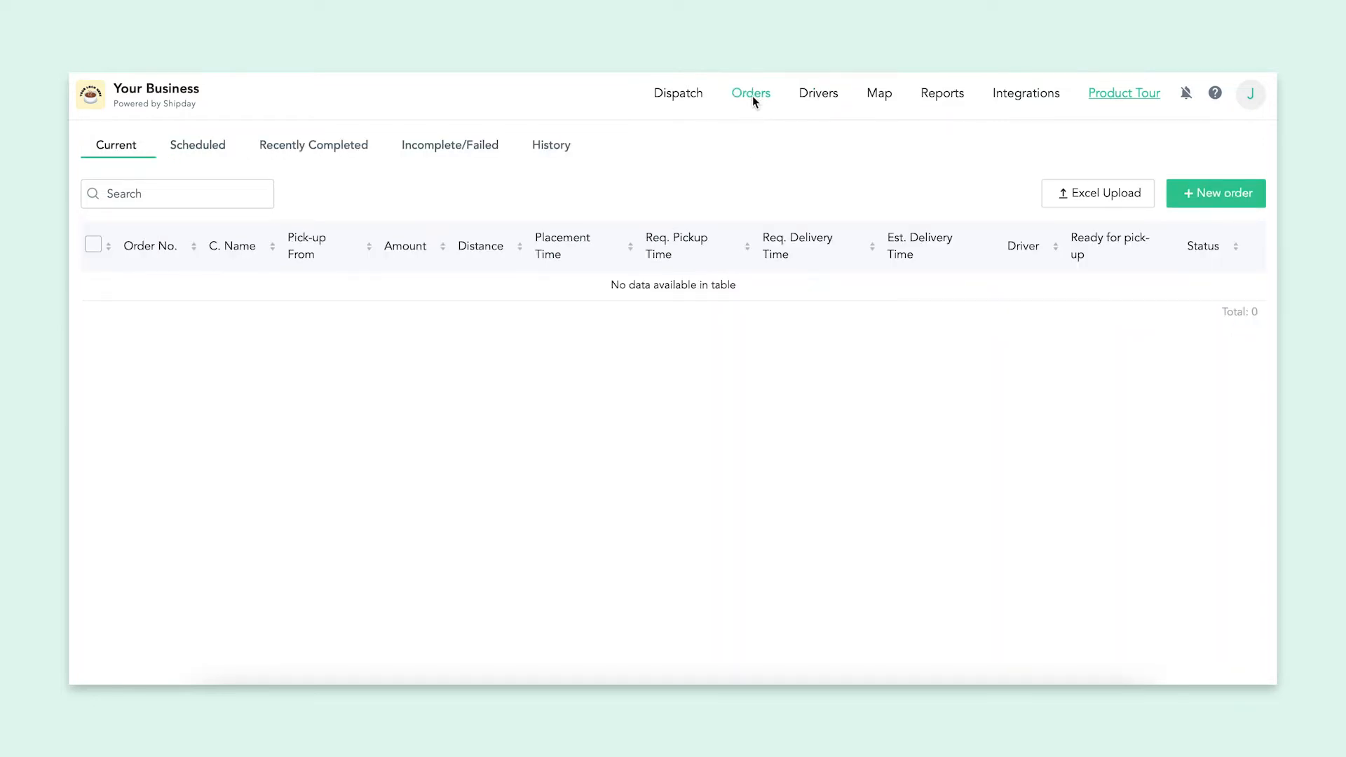
{"action": "mouse_move", "coordinate": [1209, 198]}
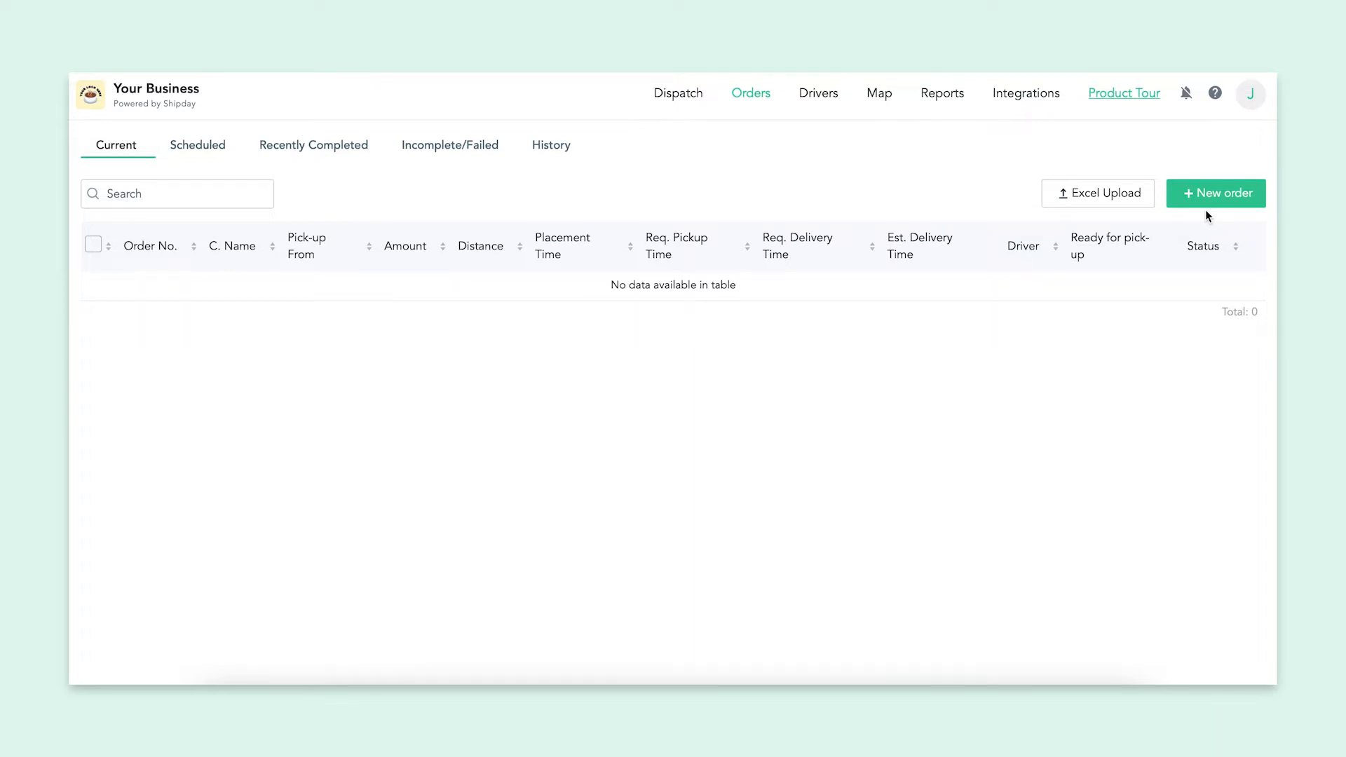
Create order #1 with burger and soda (15.00), customer details, instructions and cash payment
{"action": "left_click", "coordinate": [1214, 193]}
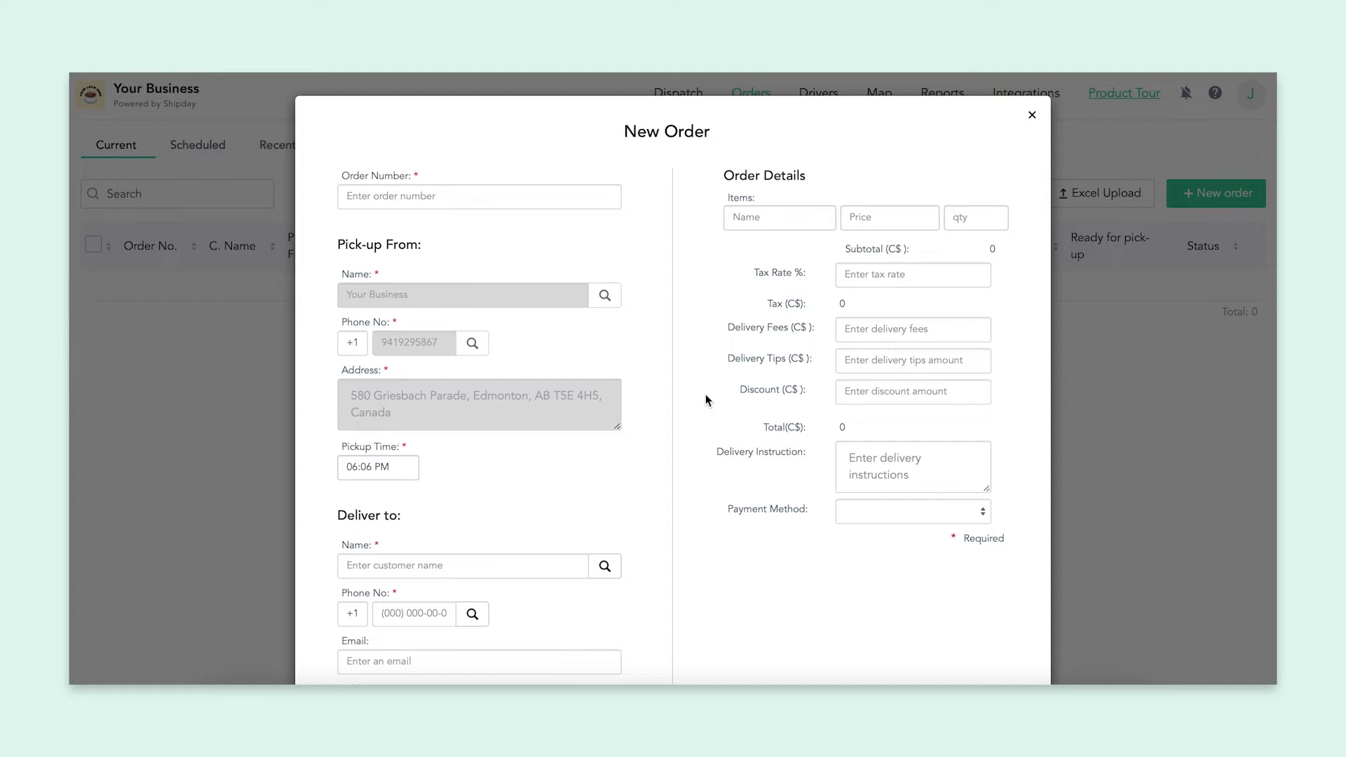
{"action": "mouse_move", "coordinate": [542, 244]}
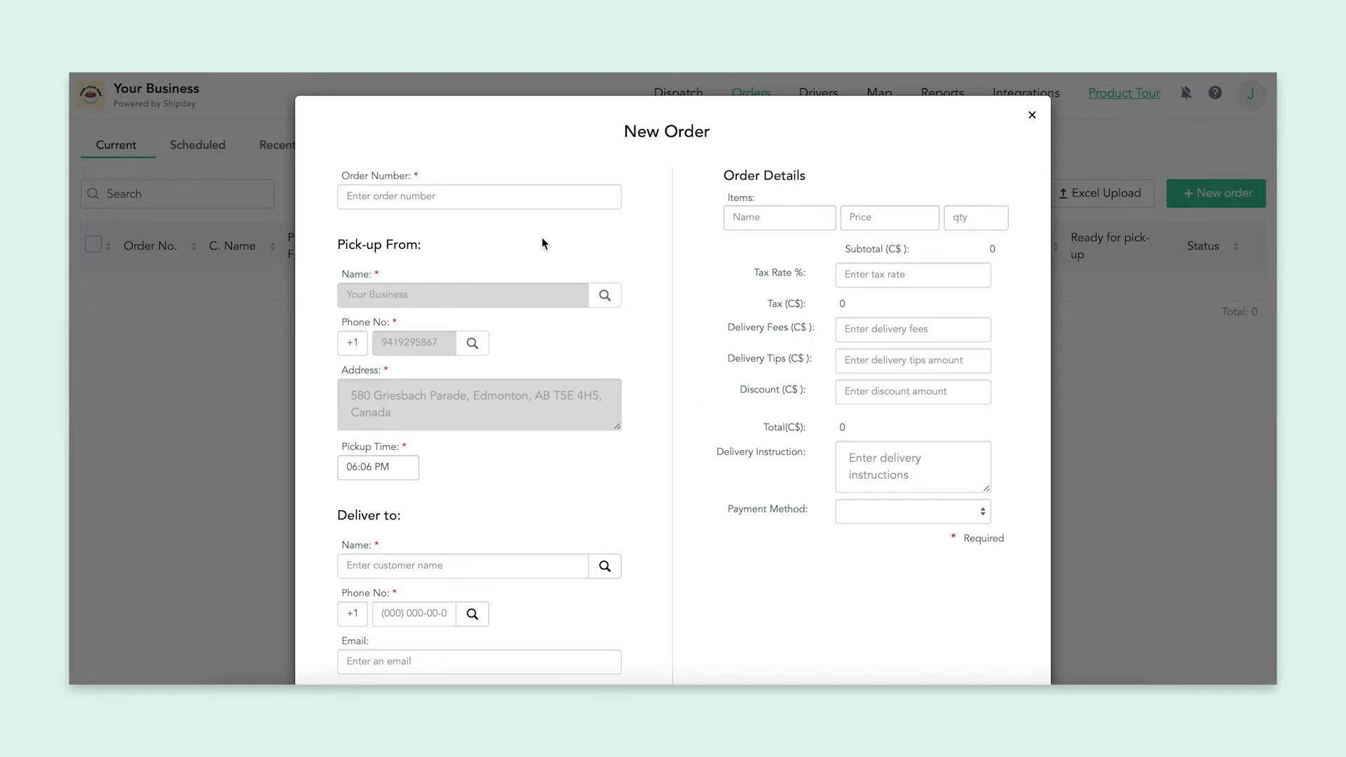
{"action": "type", "text": "1"}
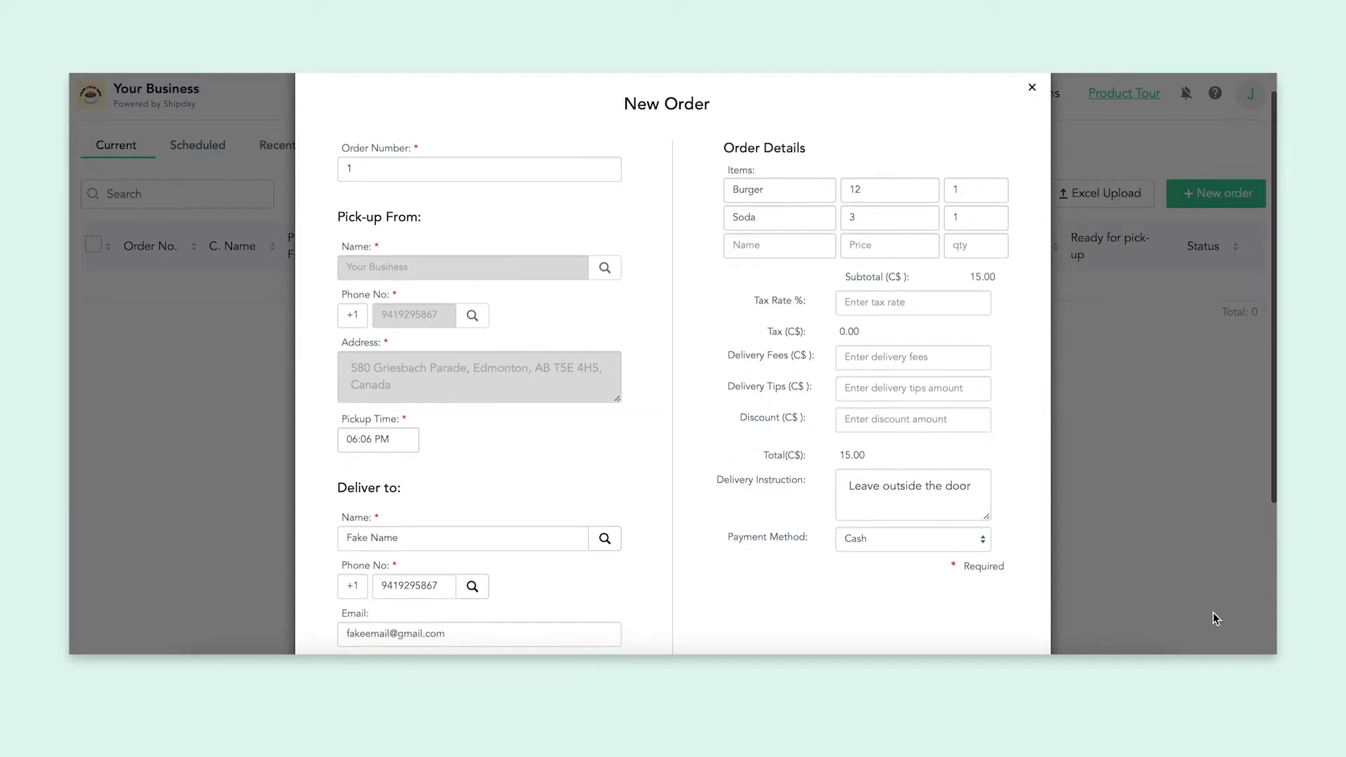
{"action": "scroll", "scroll_direction": "down", "scroll_amount": 3}
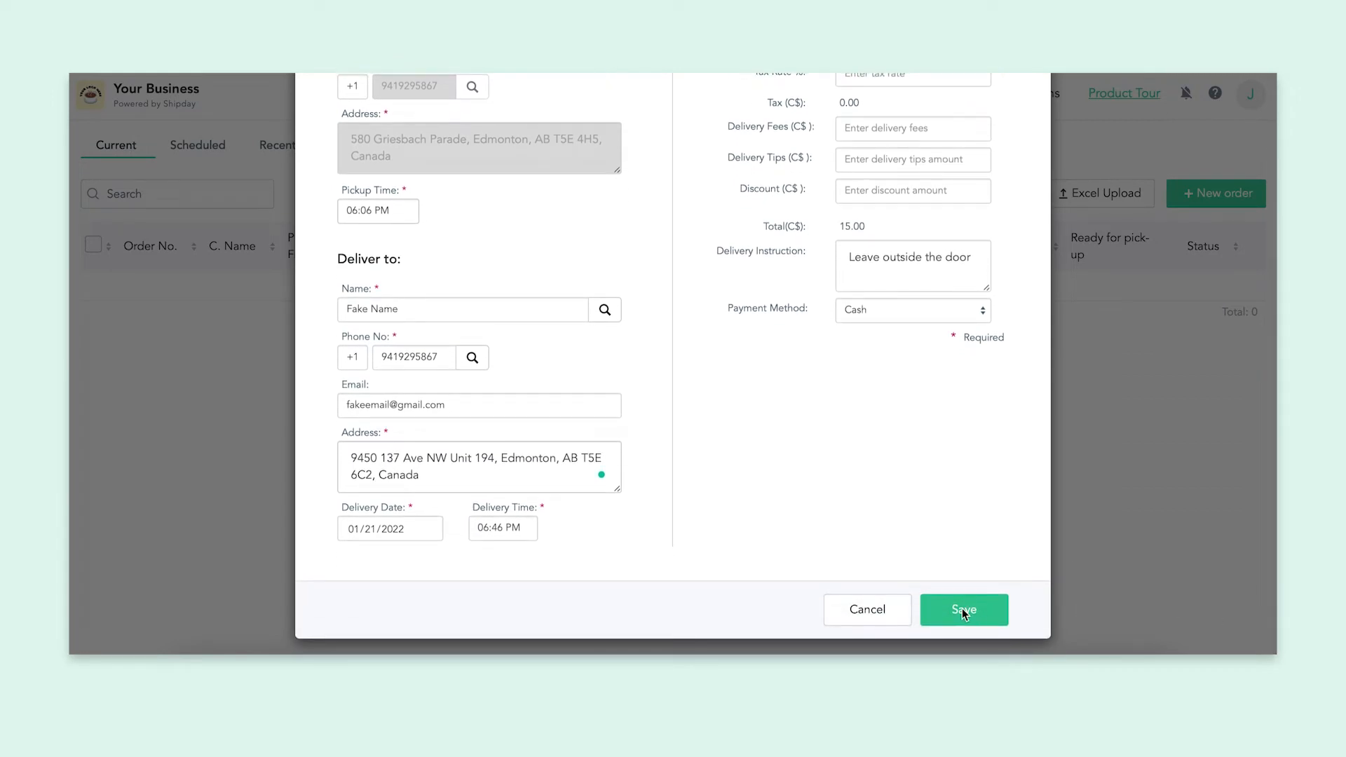
{"action": "left_click", "coordinate": [963, 609]}
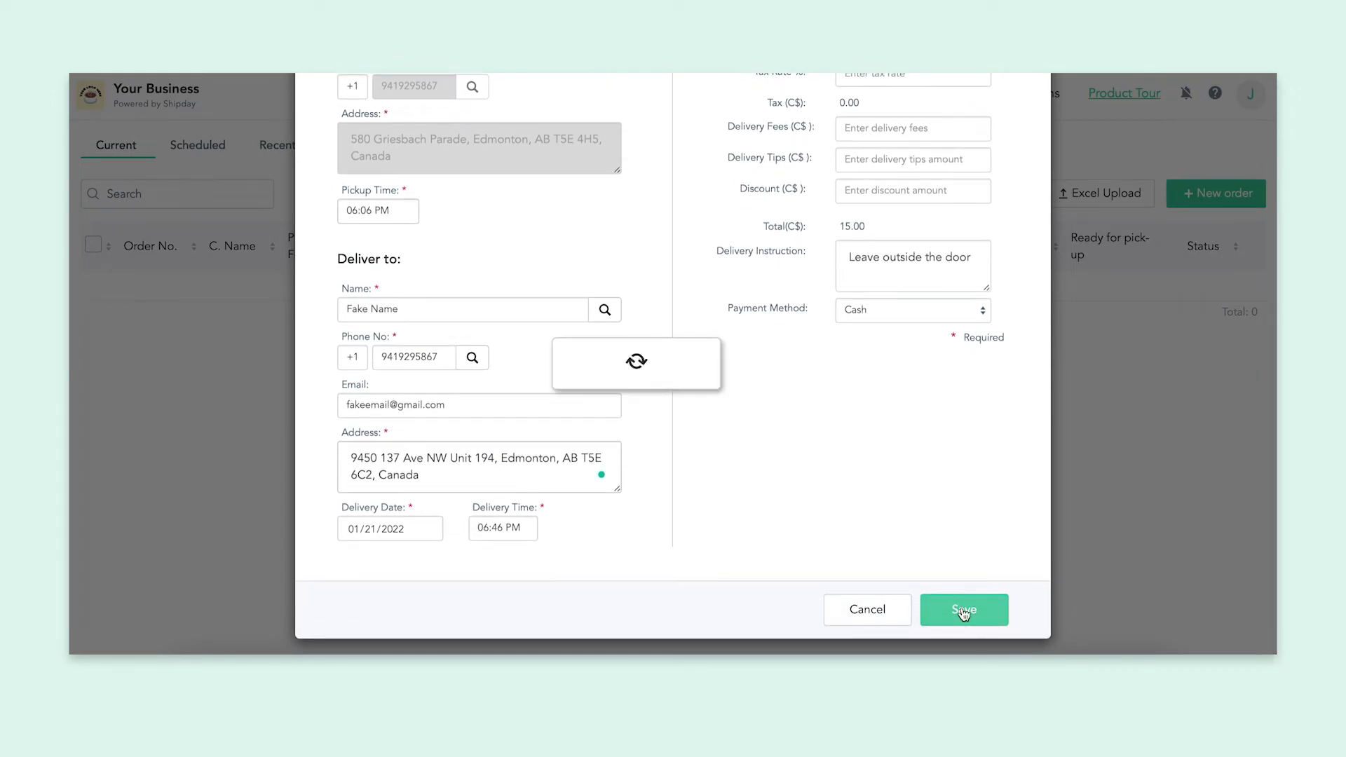
Confirm order #1 for Fake Name (C$15.00) is unassigned, then open the account dropdown
{"action": "left_click", "coordinate": [963, 609]}
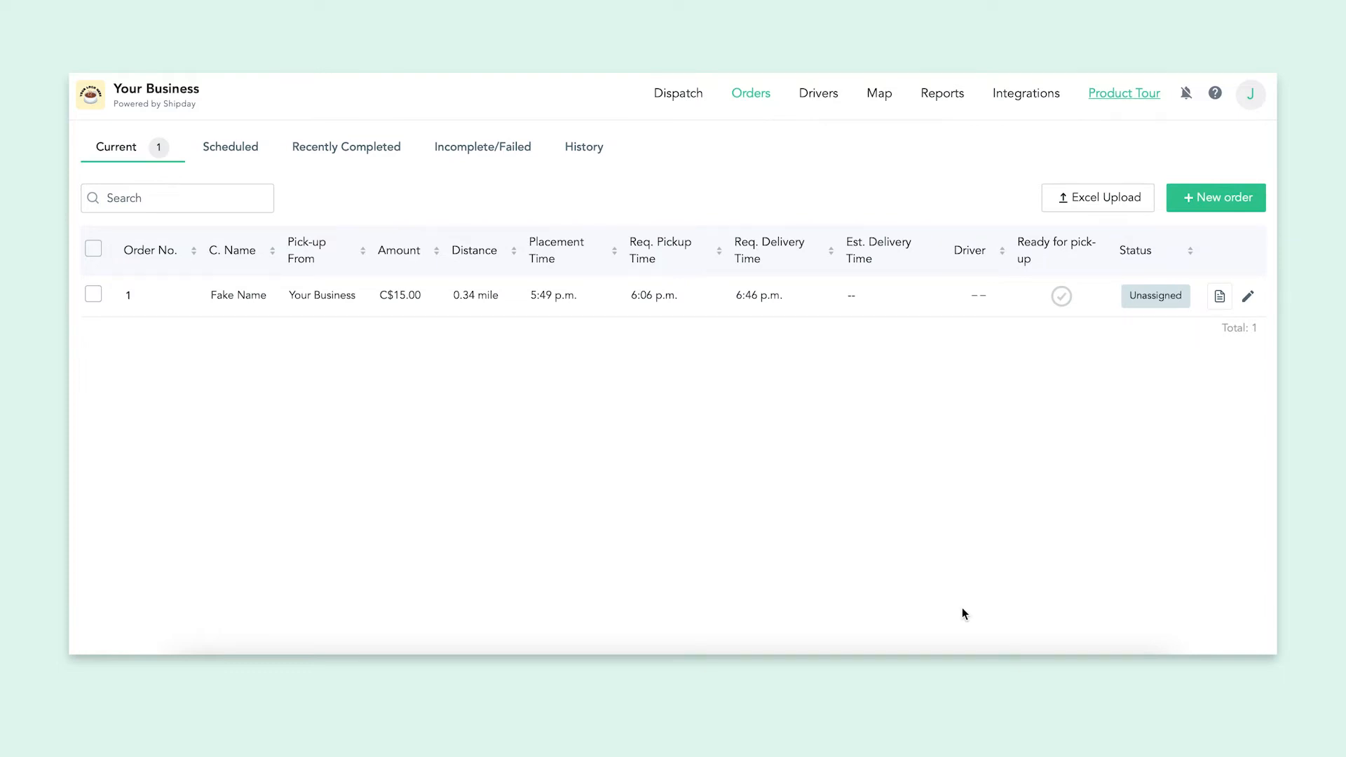
{"action": "mouse_move", "coordinate": [1003, 535]}
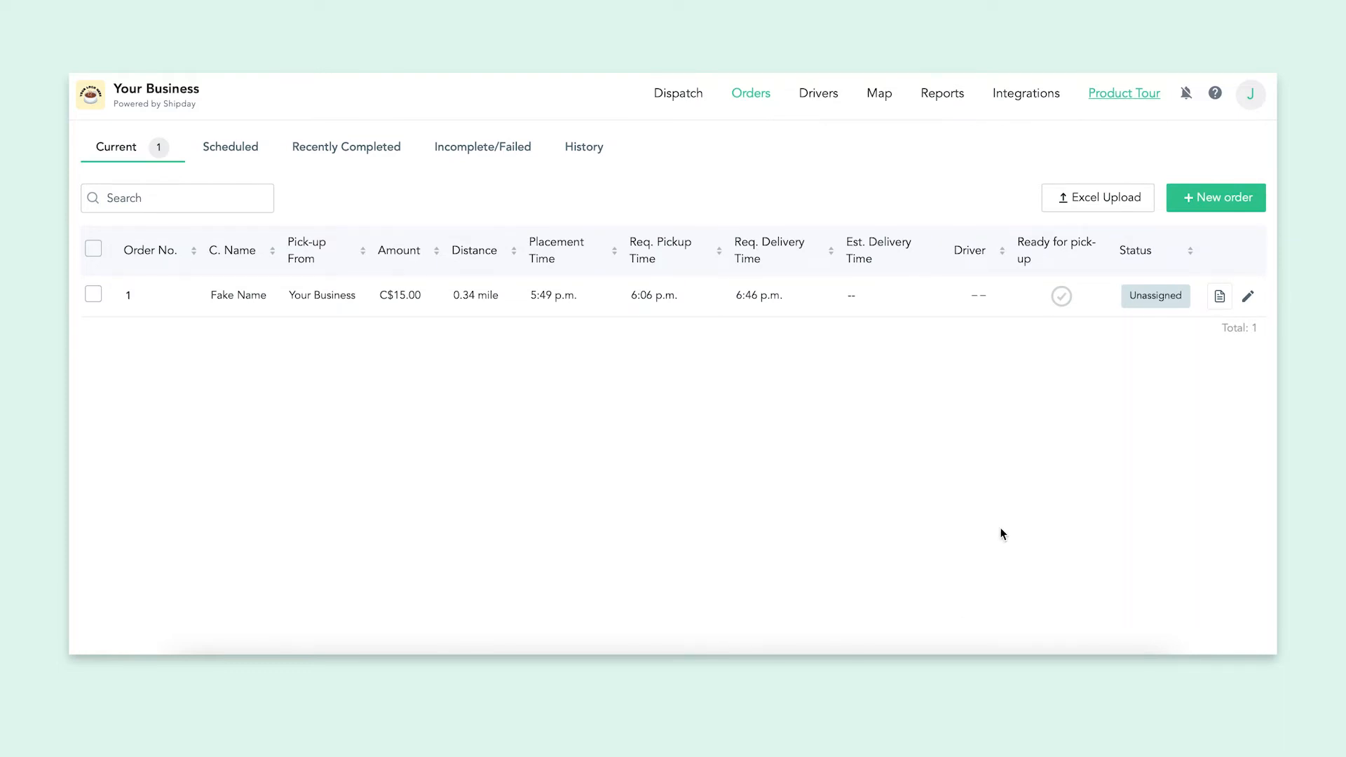
{"action": "left_click", "coordinate": [1250, 92]}
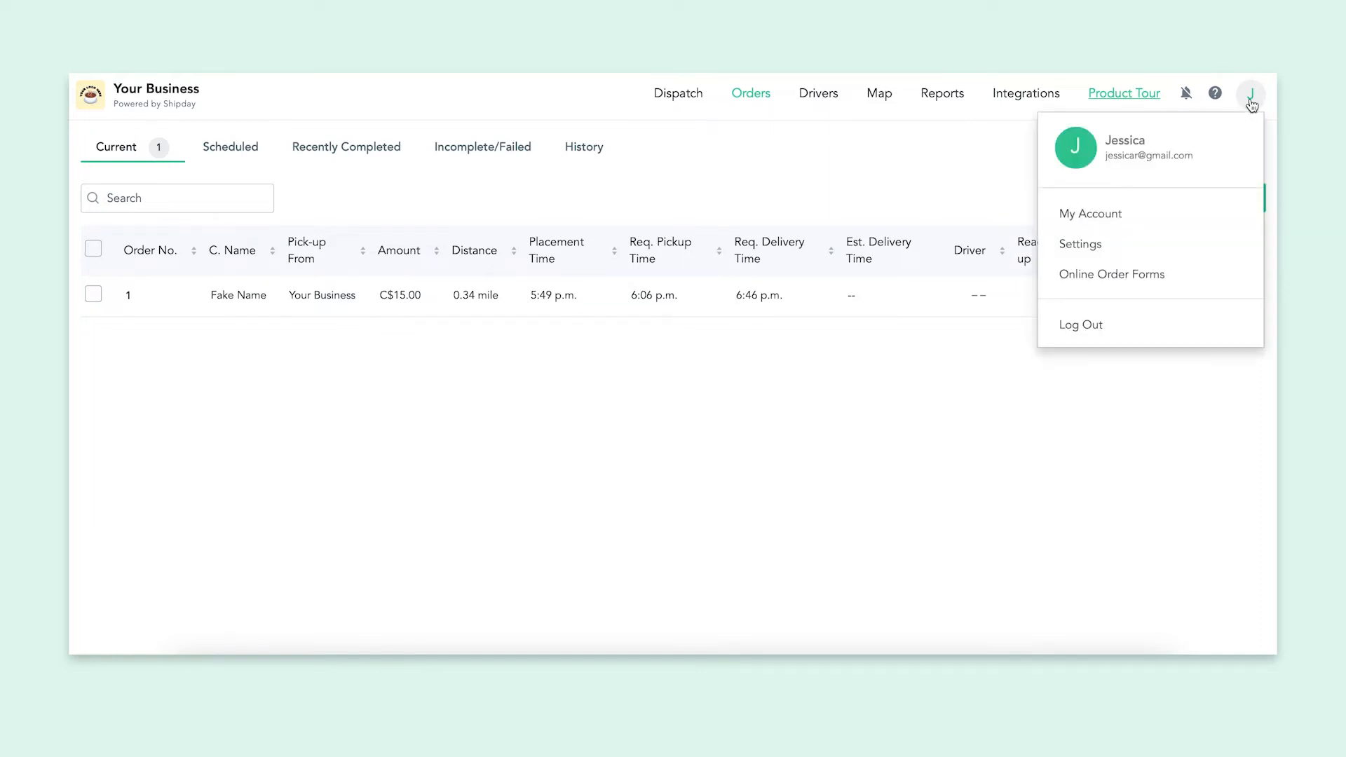
Browse the Online Order Forms page of courier, restaurant and business form links
{"action": "left_click", "coordinate": [1110, 274]}
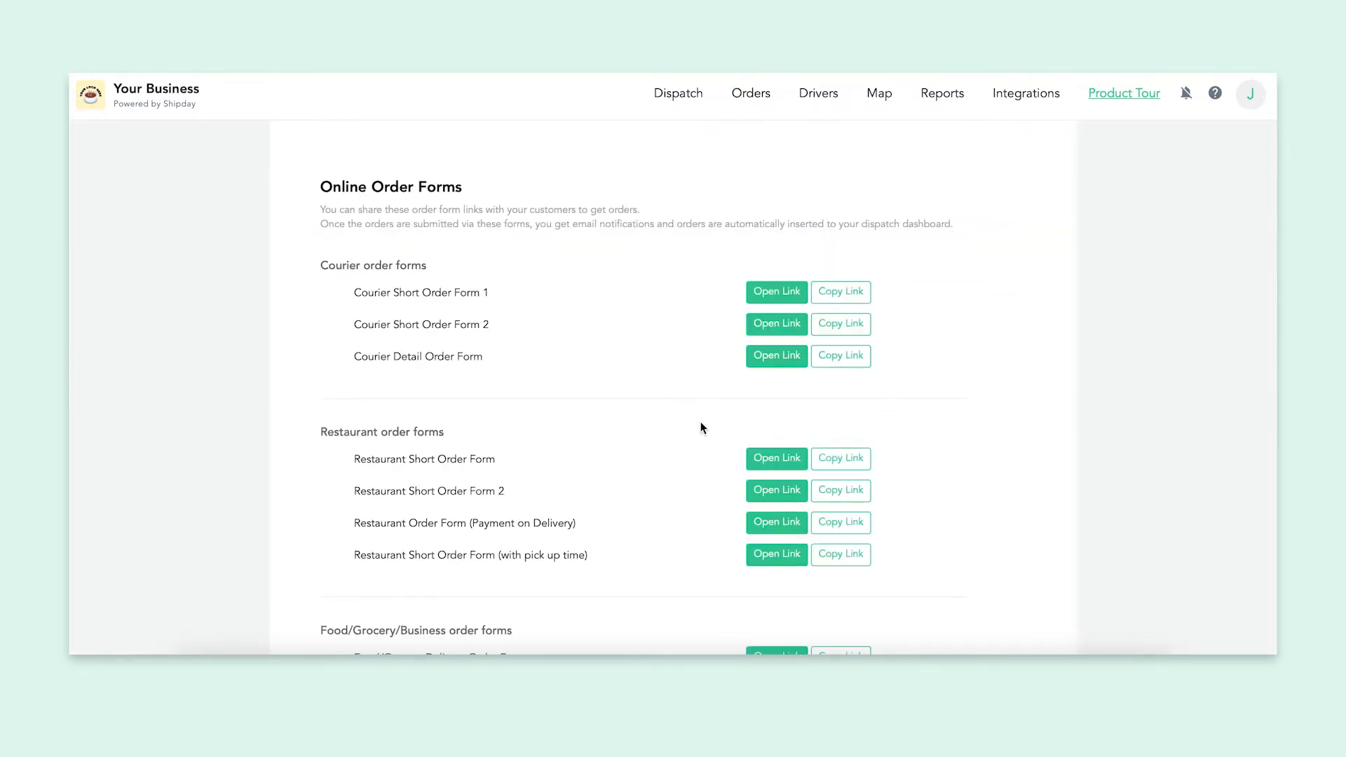
{"action": "scroll", "scroll_direction": "down", "scroll_amount": 3}
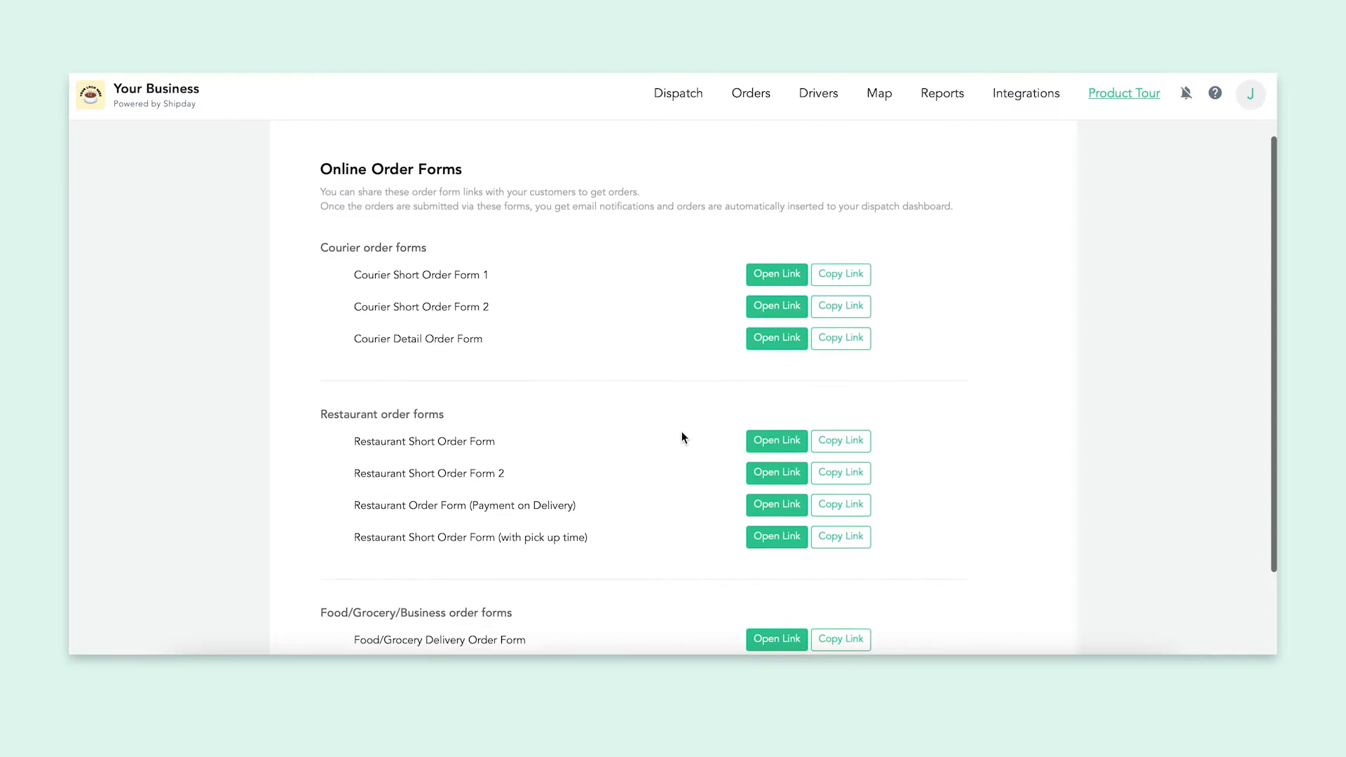
{"action": "scroll", "scroll_direction": "down", "scroll_amount": 3}
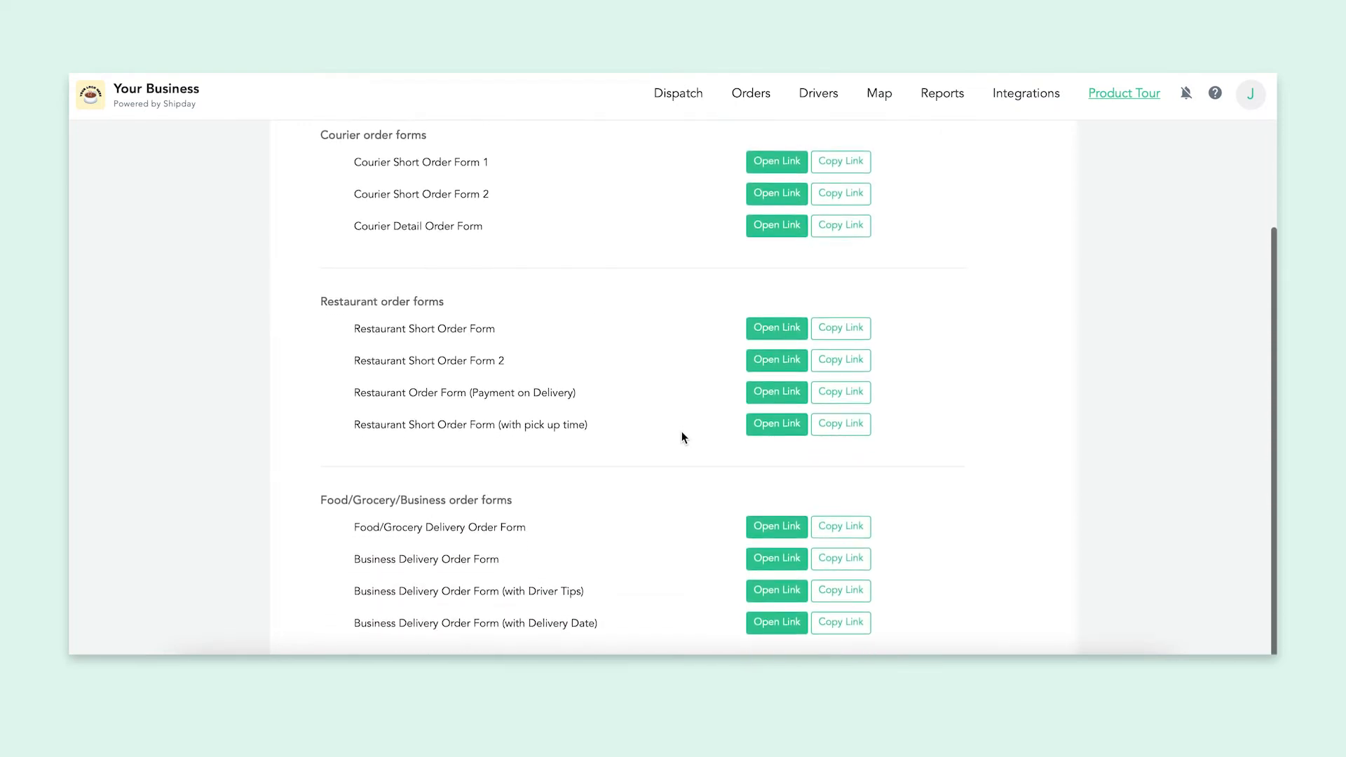
{"action": "scroll", "scroll_direction": "up", "scroll_amount": 3}
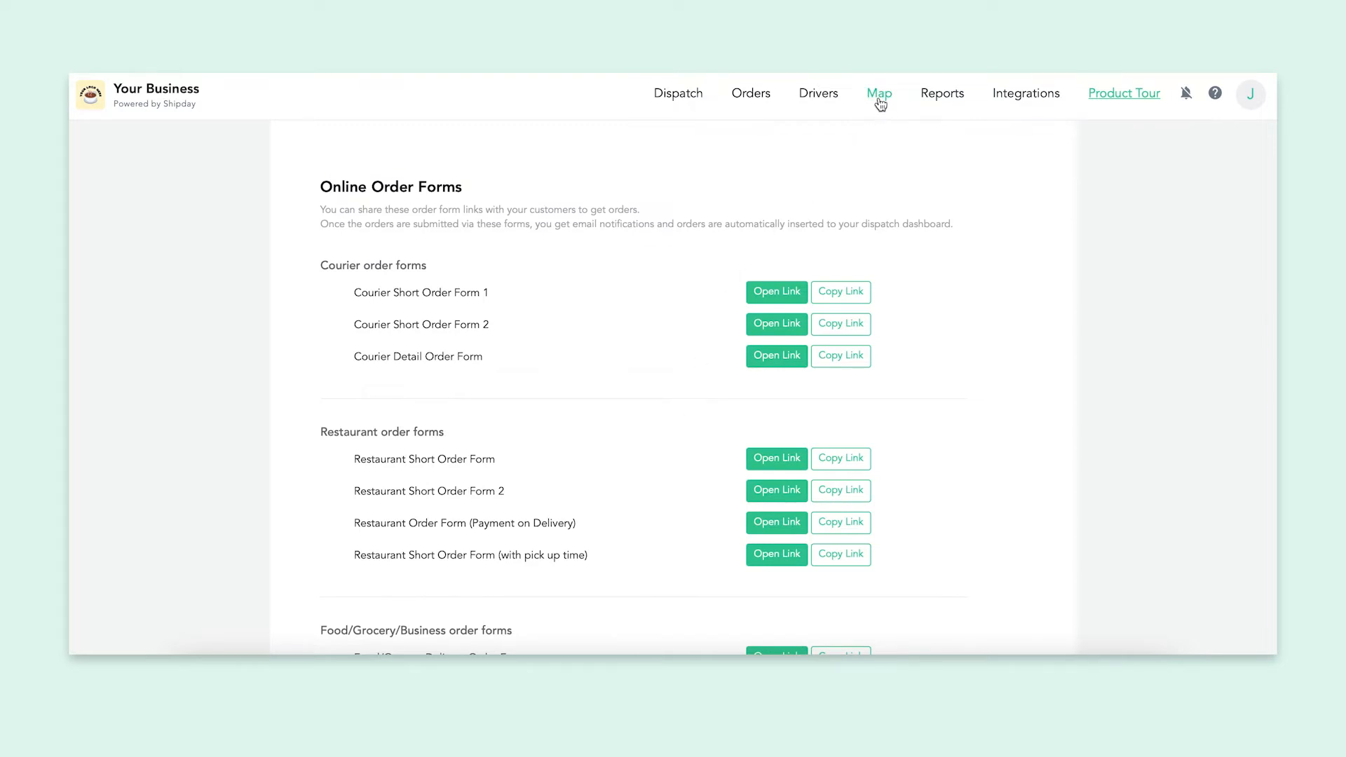
On the map, view the Your Business pickup pin and Fake Name's unassigned drop-off
{"action": "left_click", "coordinate": [879, 92]}
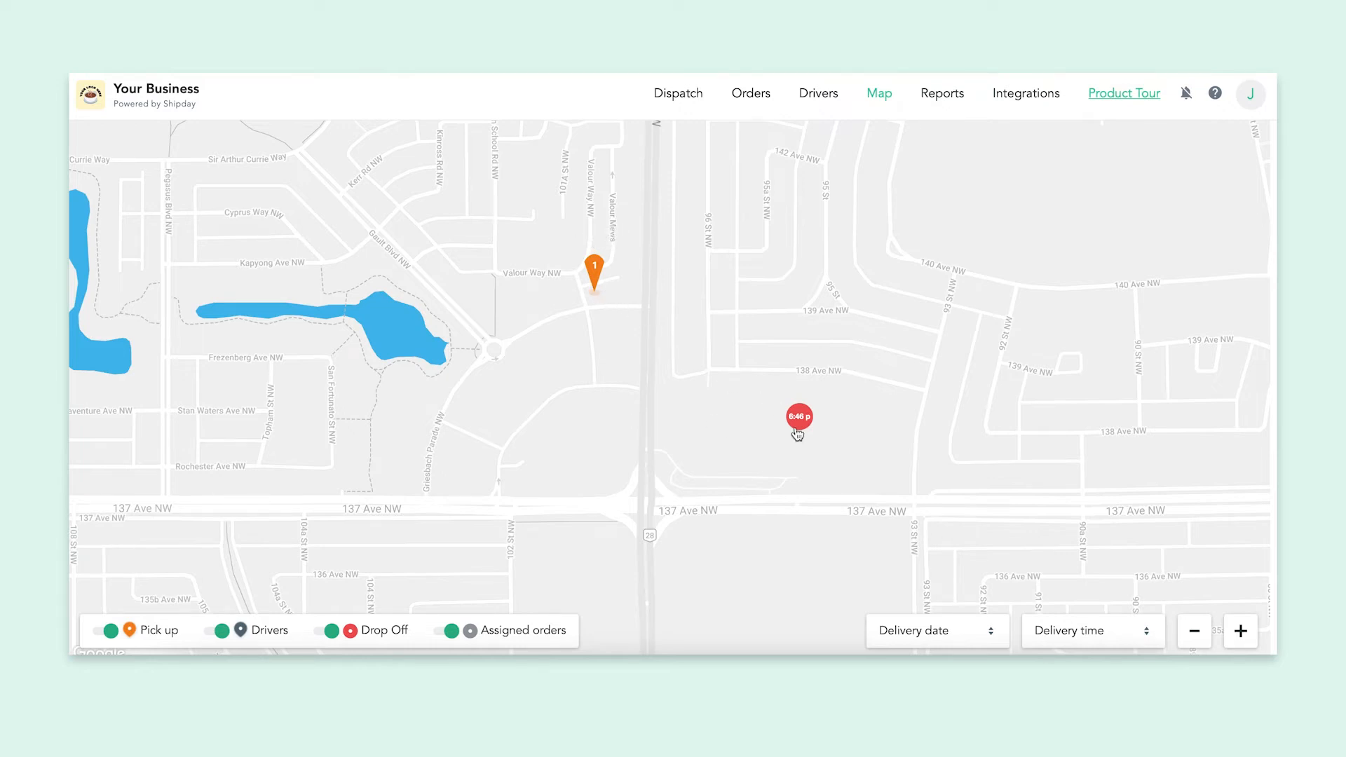
{"action": "mouse_move", "coordinate": [799, 431]}
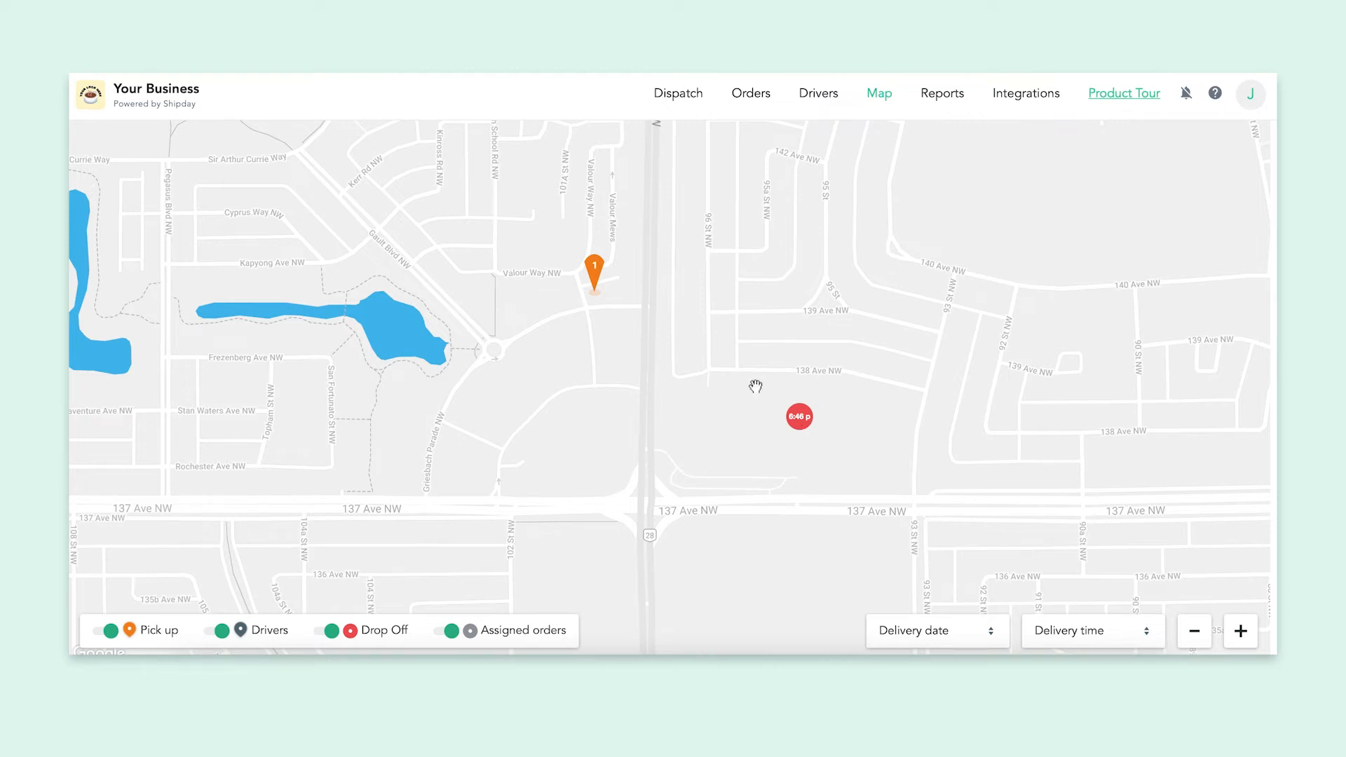
{"action": "left_click", "coordinate": [593, 279]}
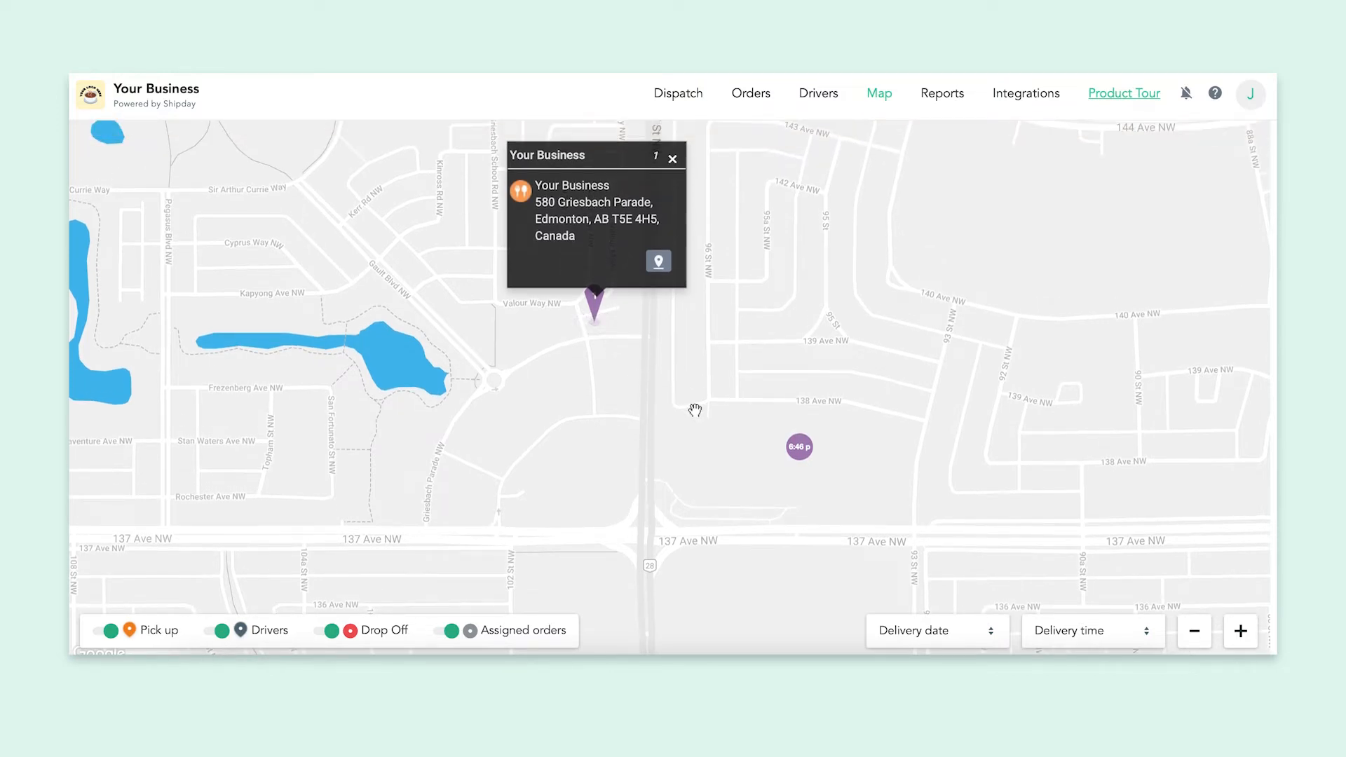
{"action": "left_click", "coordinate": [797, 447]}
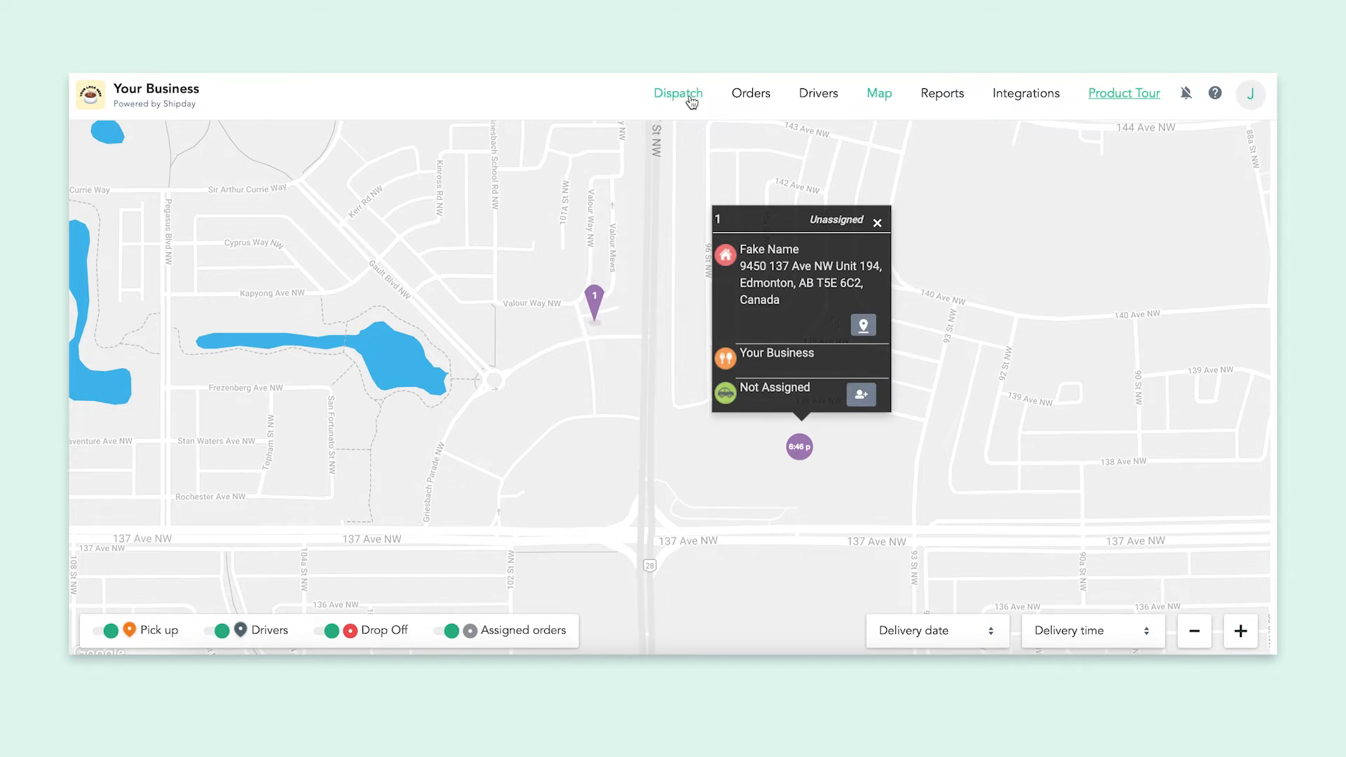
Return to the Dispatch board showing Jake, Jessica and unassigned order 1
{"action": "left_click", "coordinate": [677, 92]}
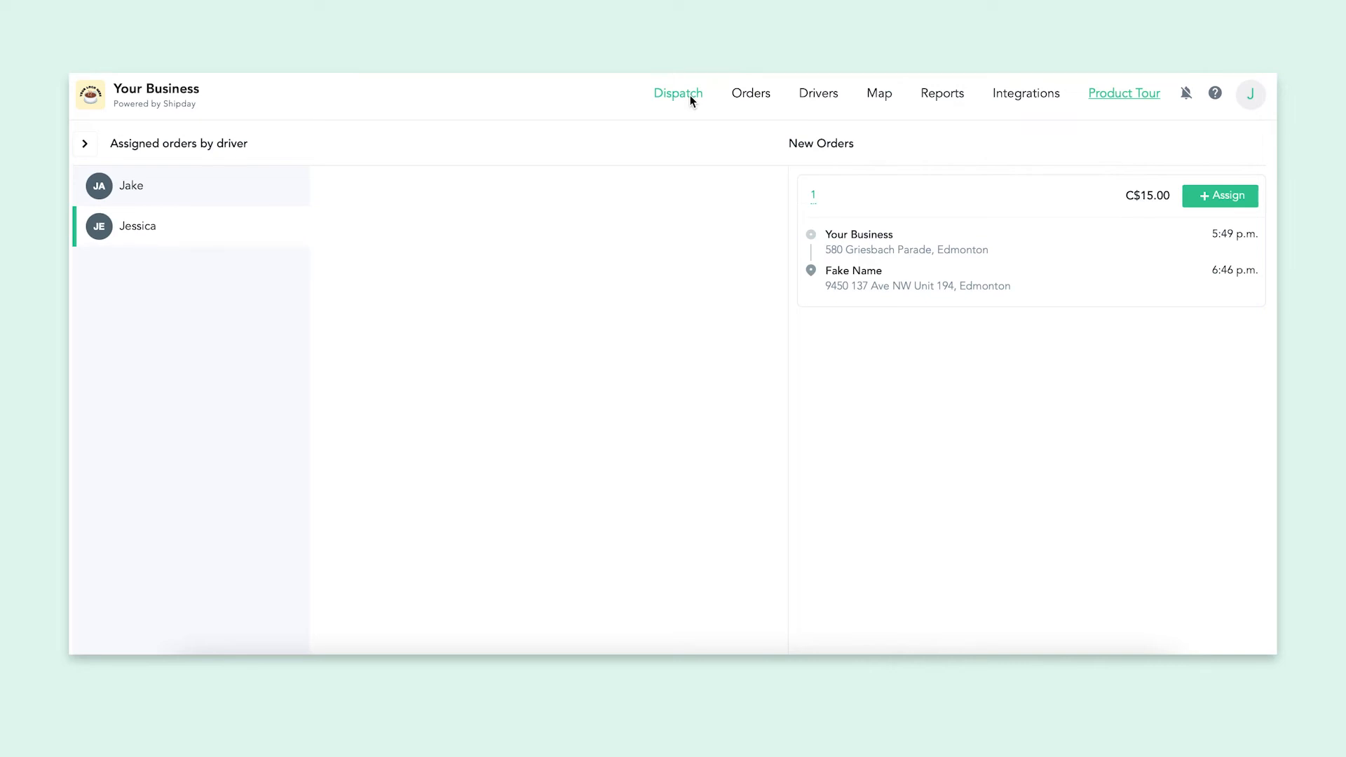
{"action": "mouse_move", "coordinate": [1219, 196]}
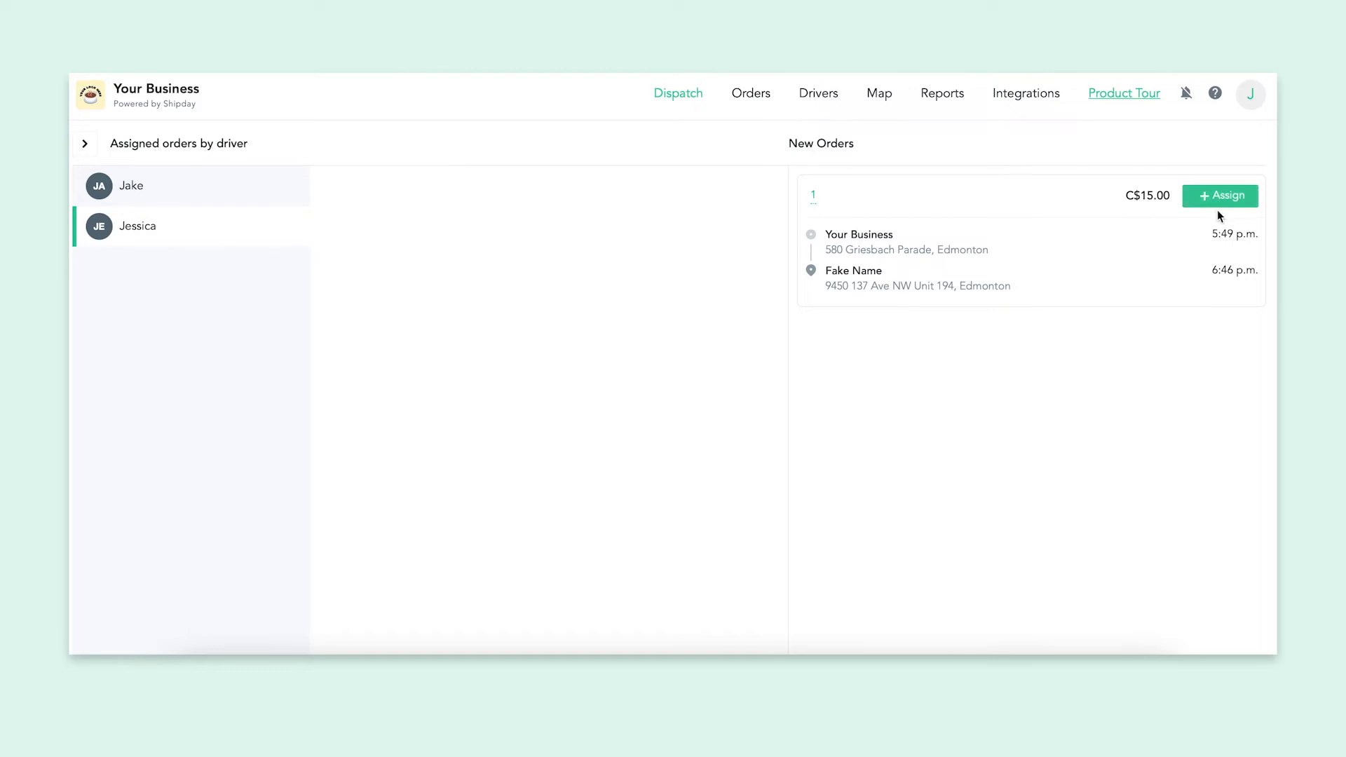
Assign order 1 to the original driver, Jessica, instead of Jake
{"action": "left_click", "coordinate": [1219, 196]}
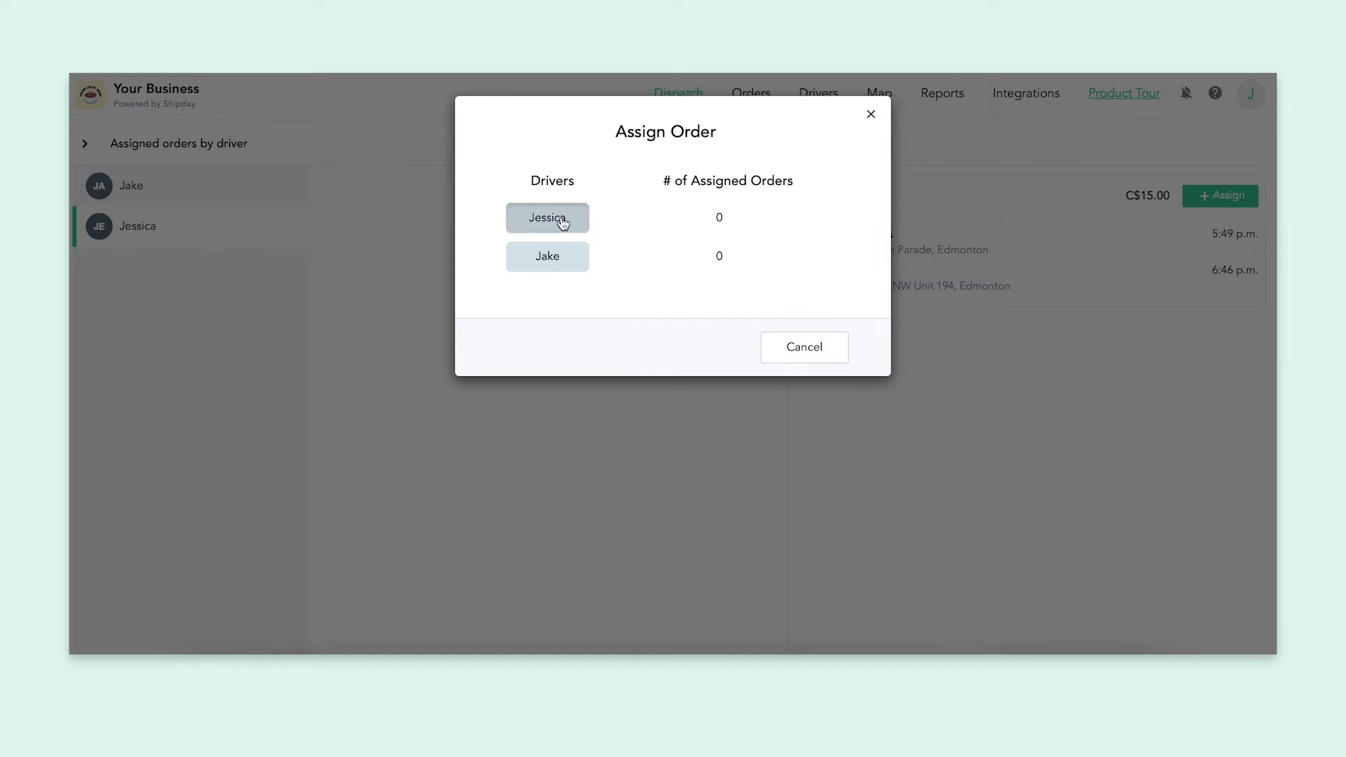
{"action": "left_click", "coordinate": [547, 218]}
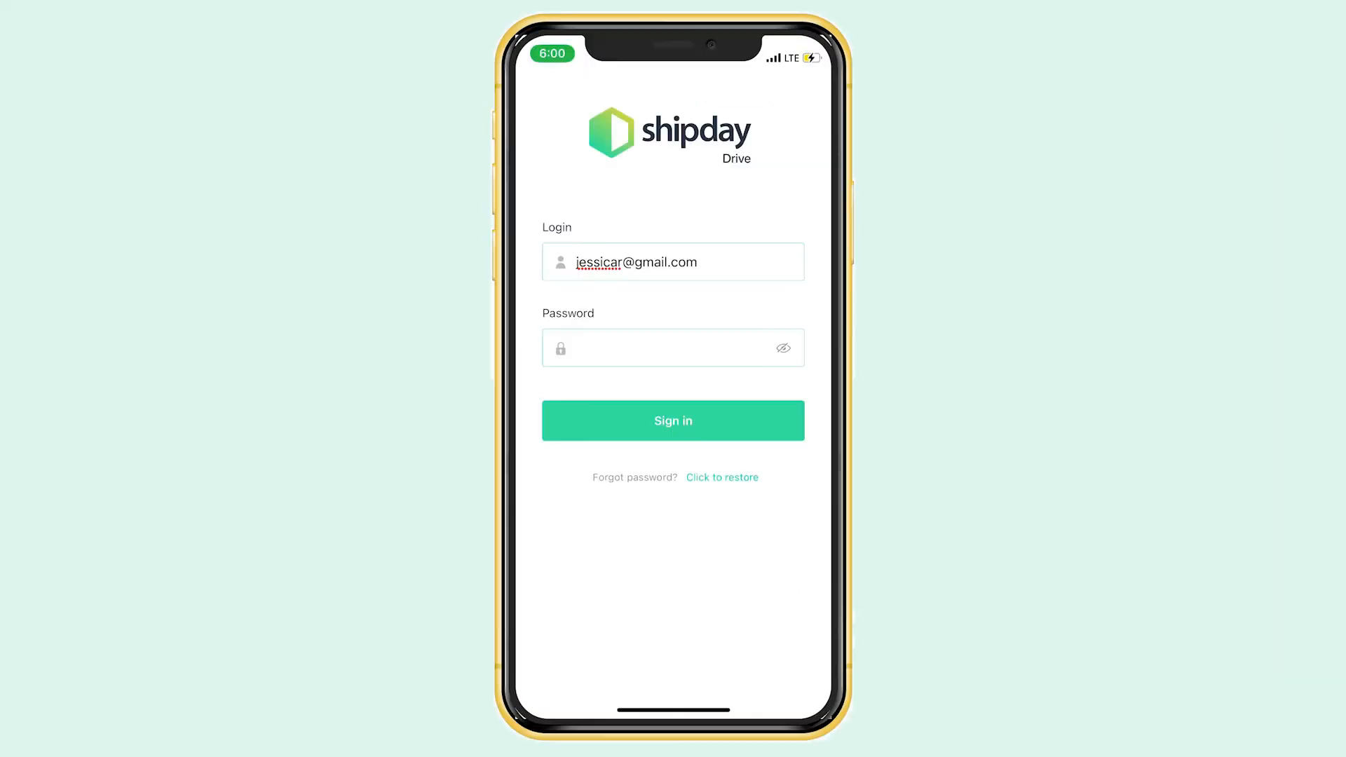
Sign in to Shipday Drive as Jessica and go online
{"action": "left_click", "coordinate": [673, 421]}
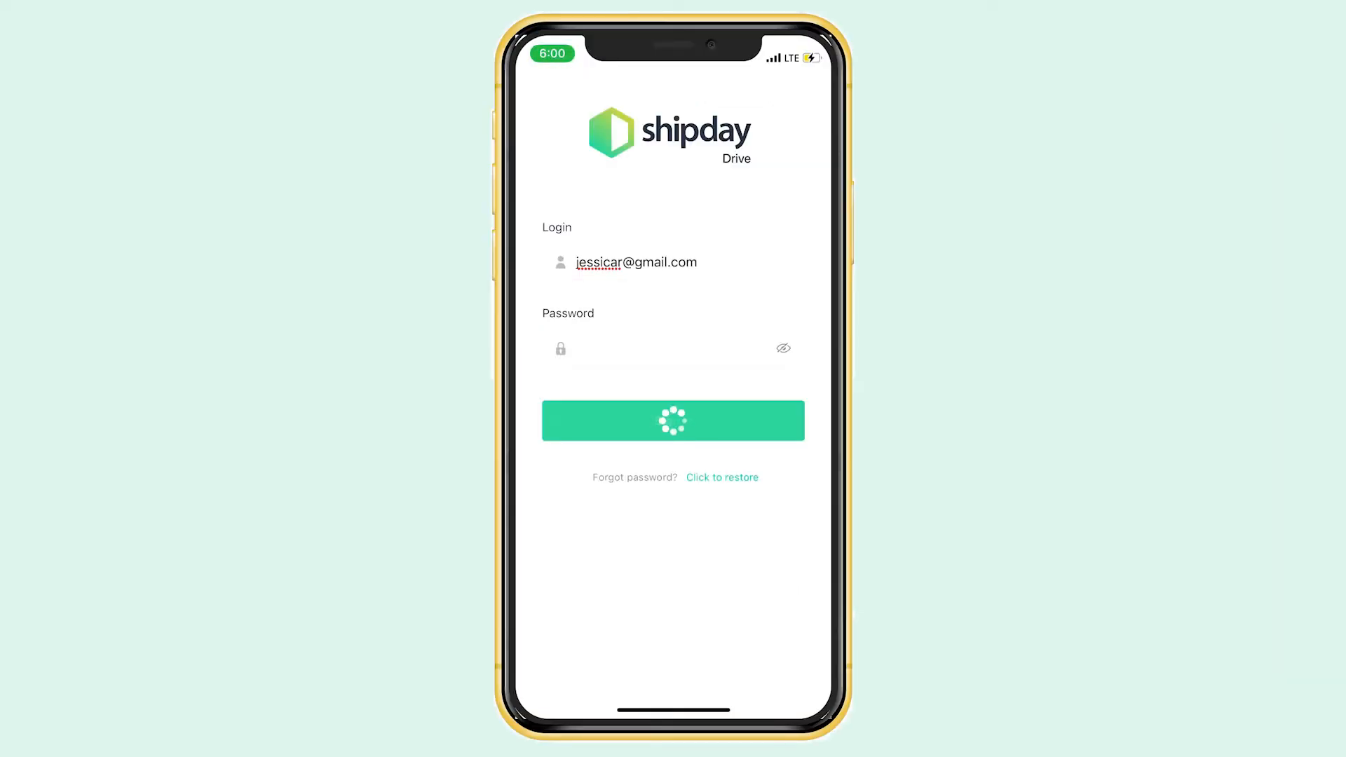
{"action": "left_click", "coordinate": [672, 420]}
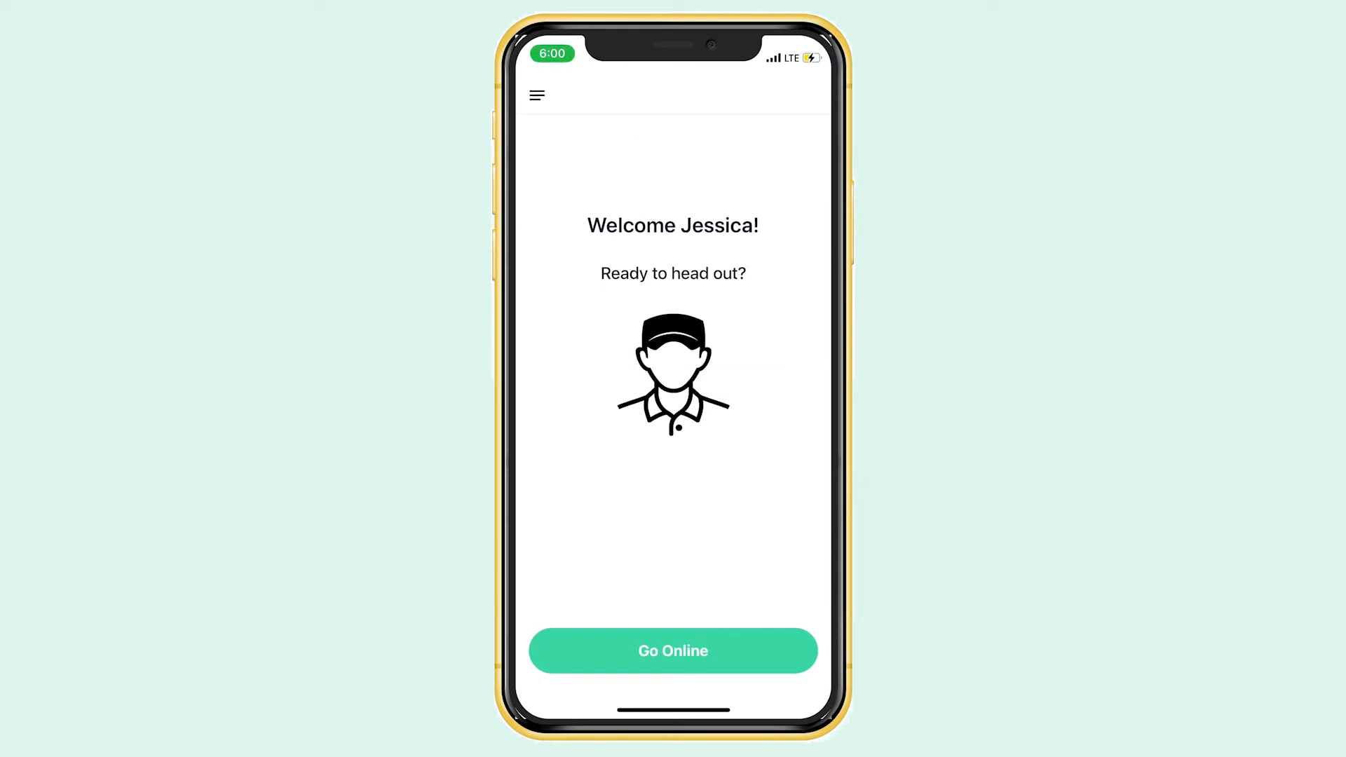
{"action": "left_click", "coordinate": [673, 650]}
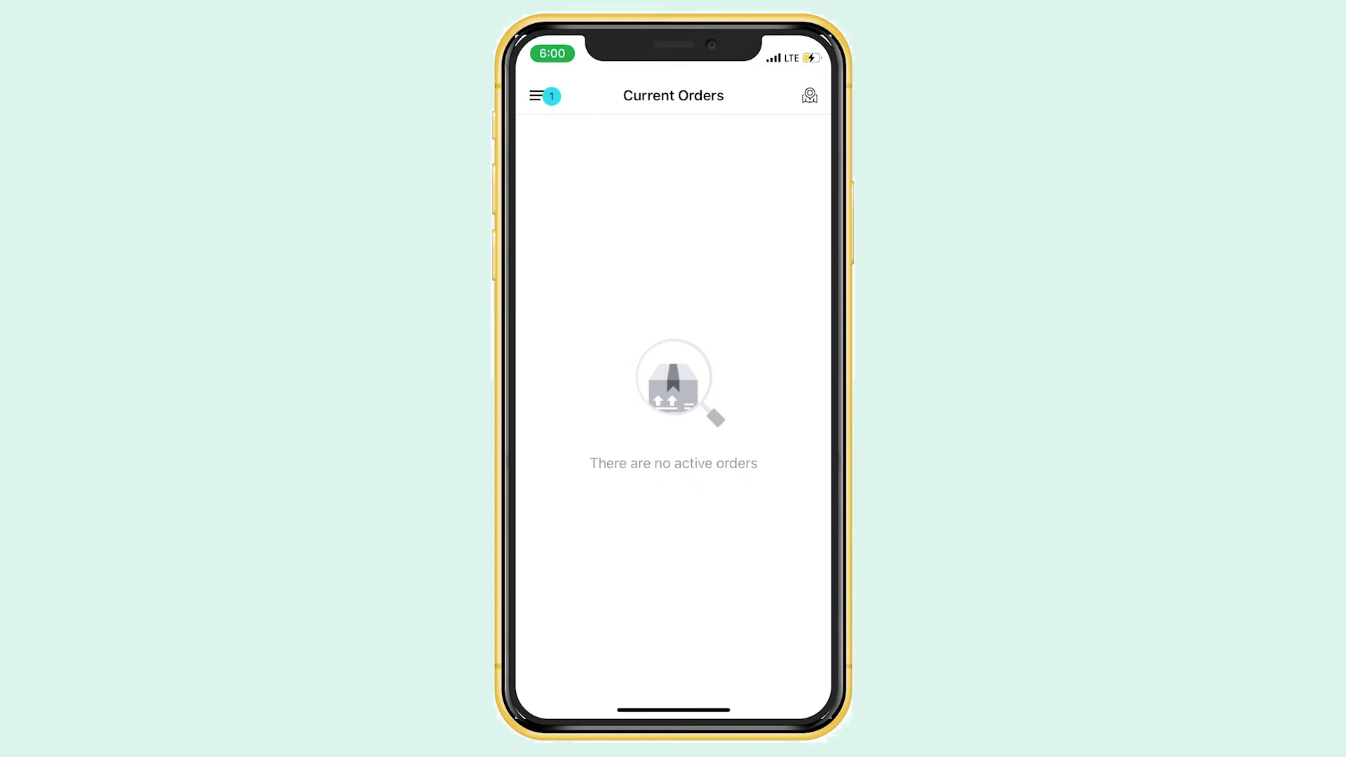
Accept order #1 from the Waiting Orders list
{"action": "left_click", "coordinate": [535, 95]}
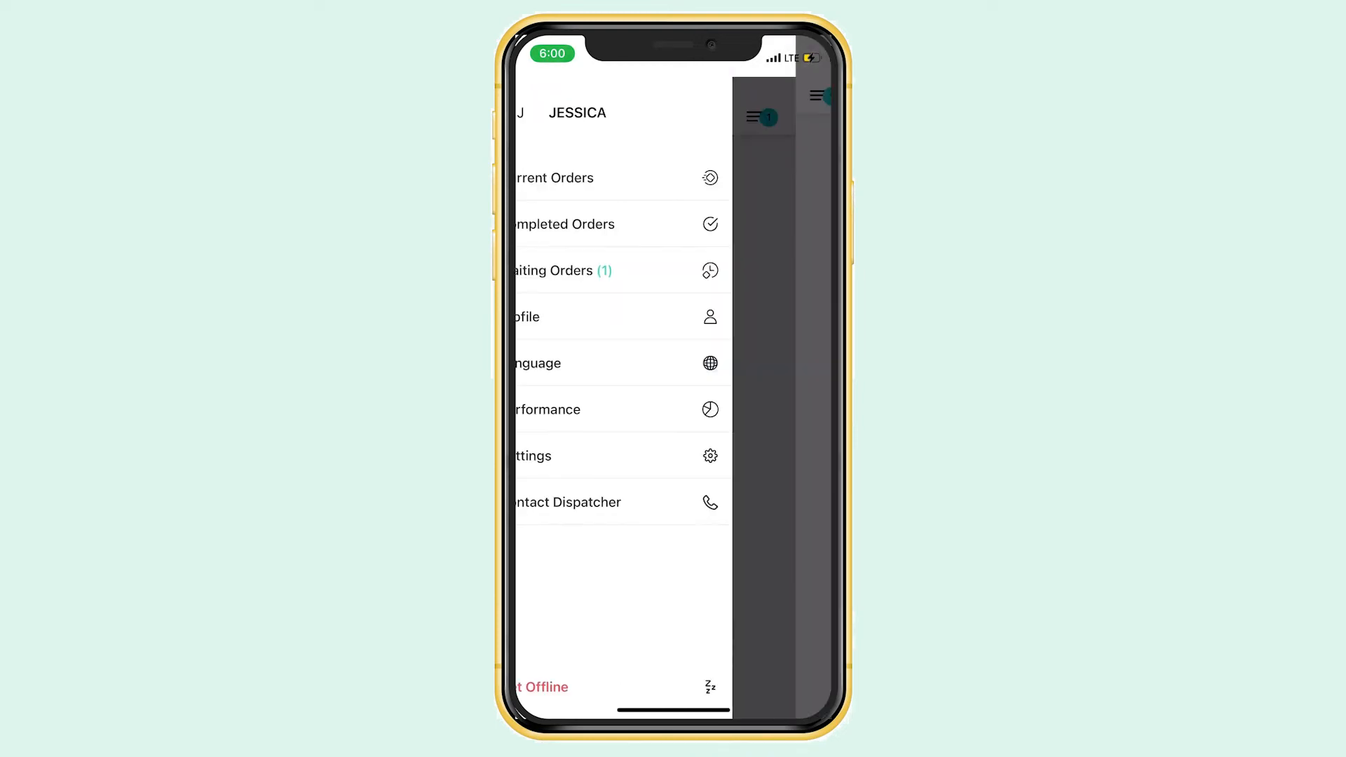
{"action": "left_click", "coordinate": [562, 270]}
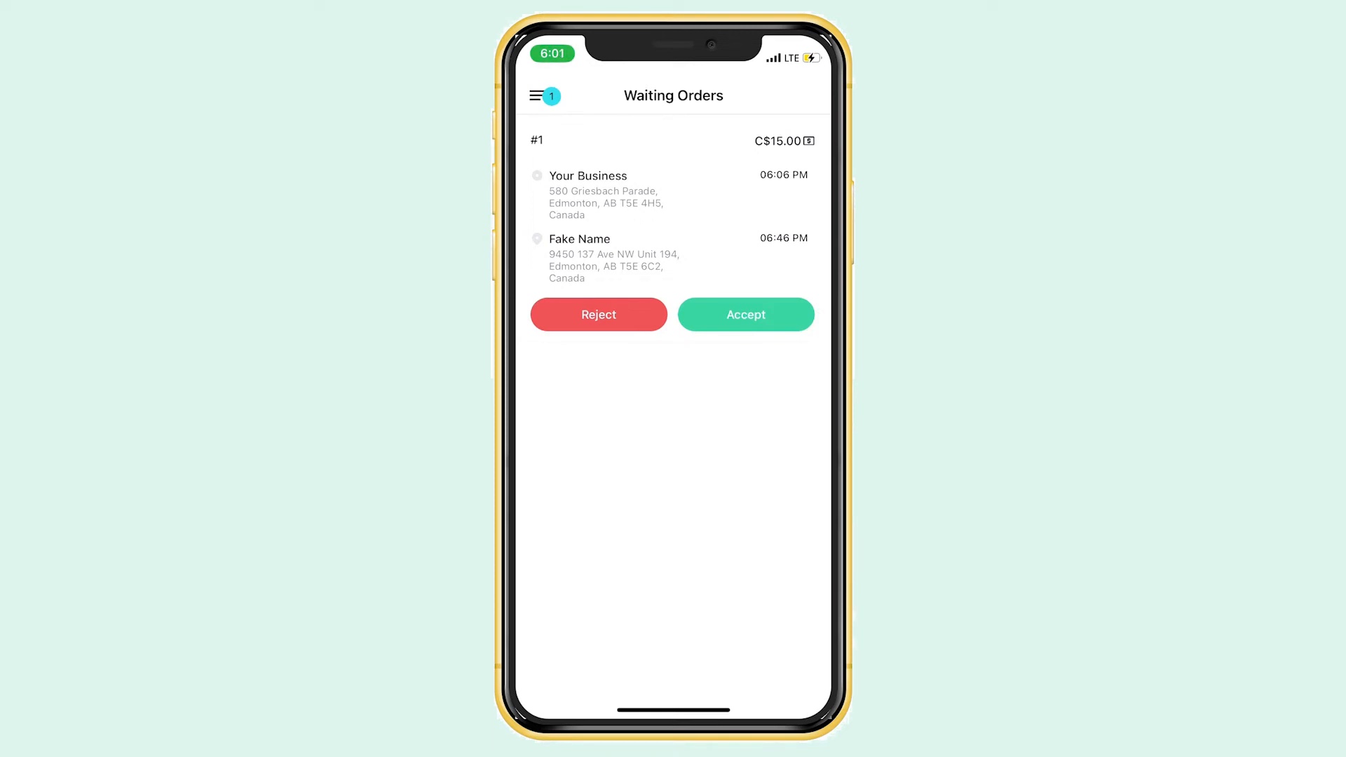
{"action": "left_click", "coordinate": [745, 314]}
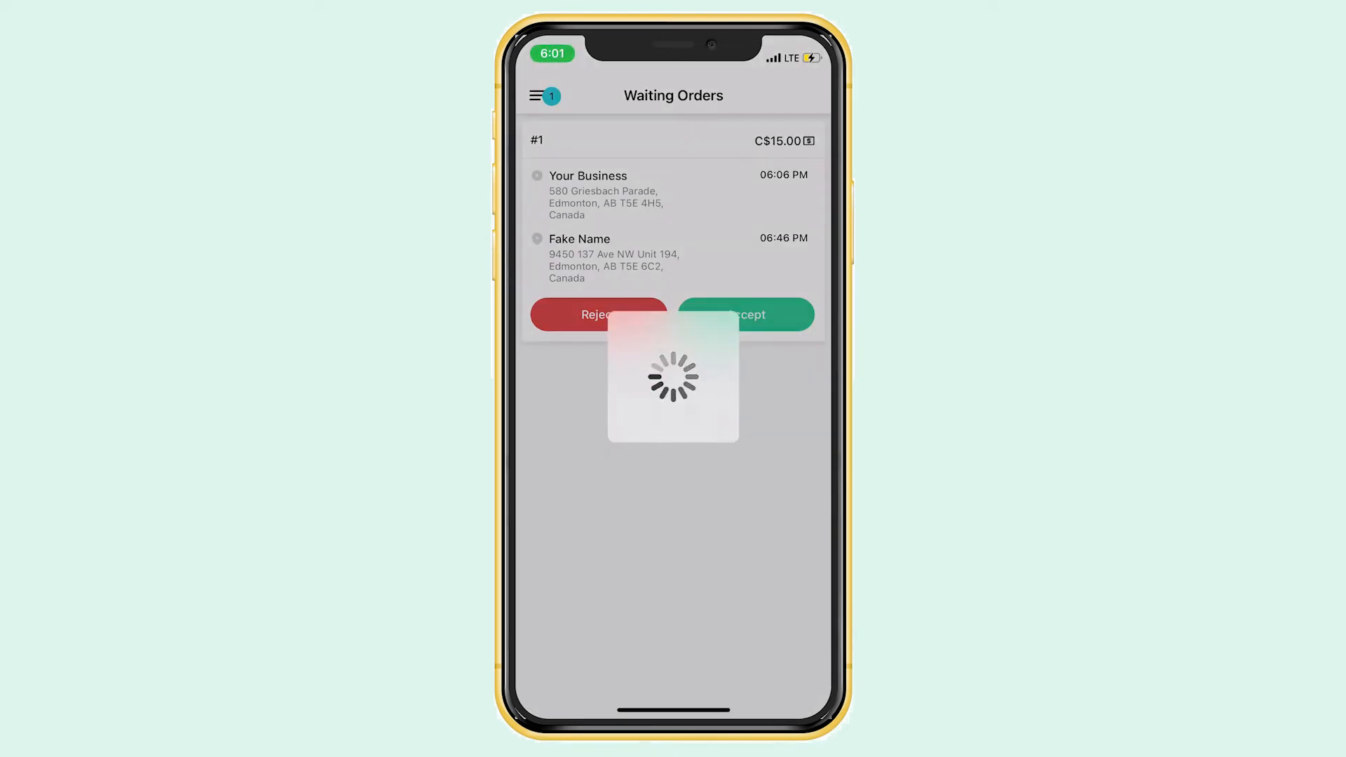
{"action": "left_click", "coordinate": [743, 314]}
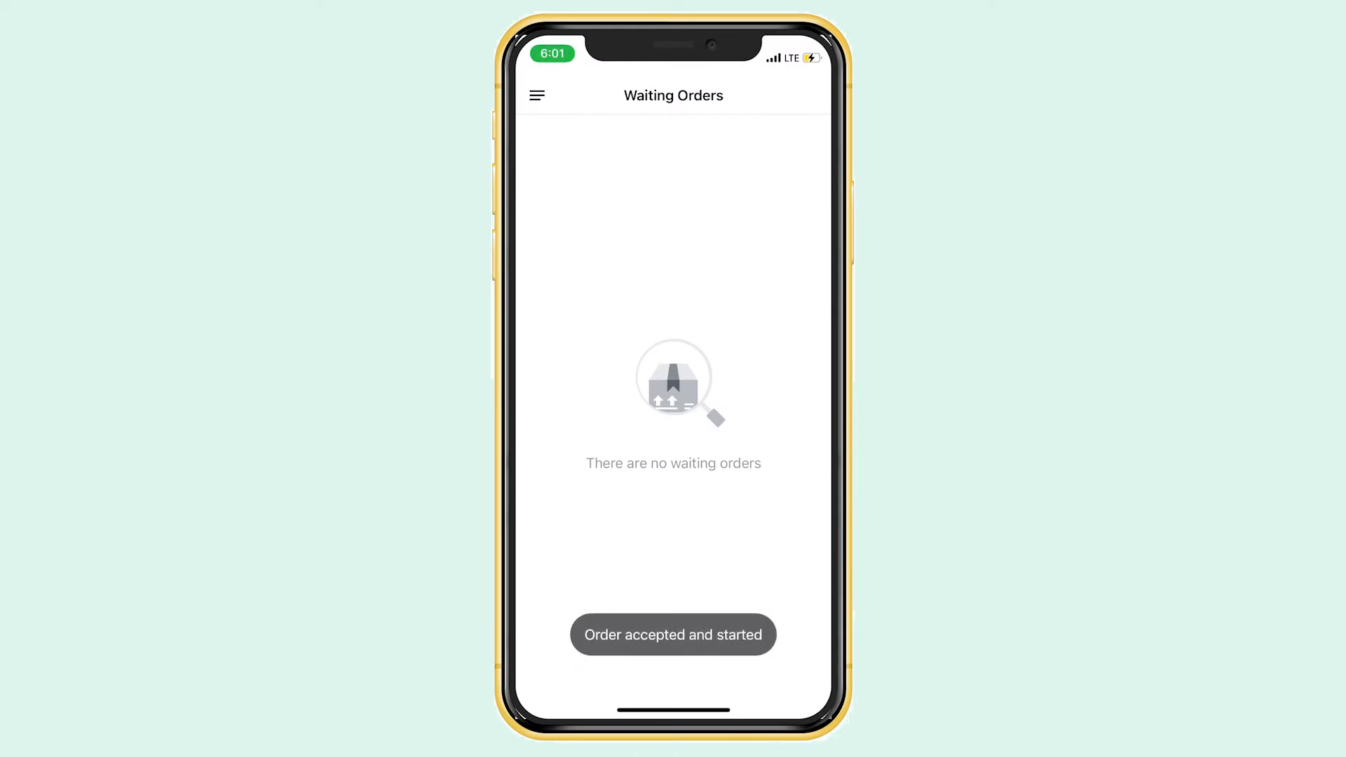
{"action": "left_click", "coordinate": [537, 95]}
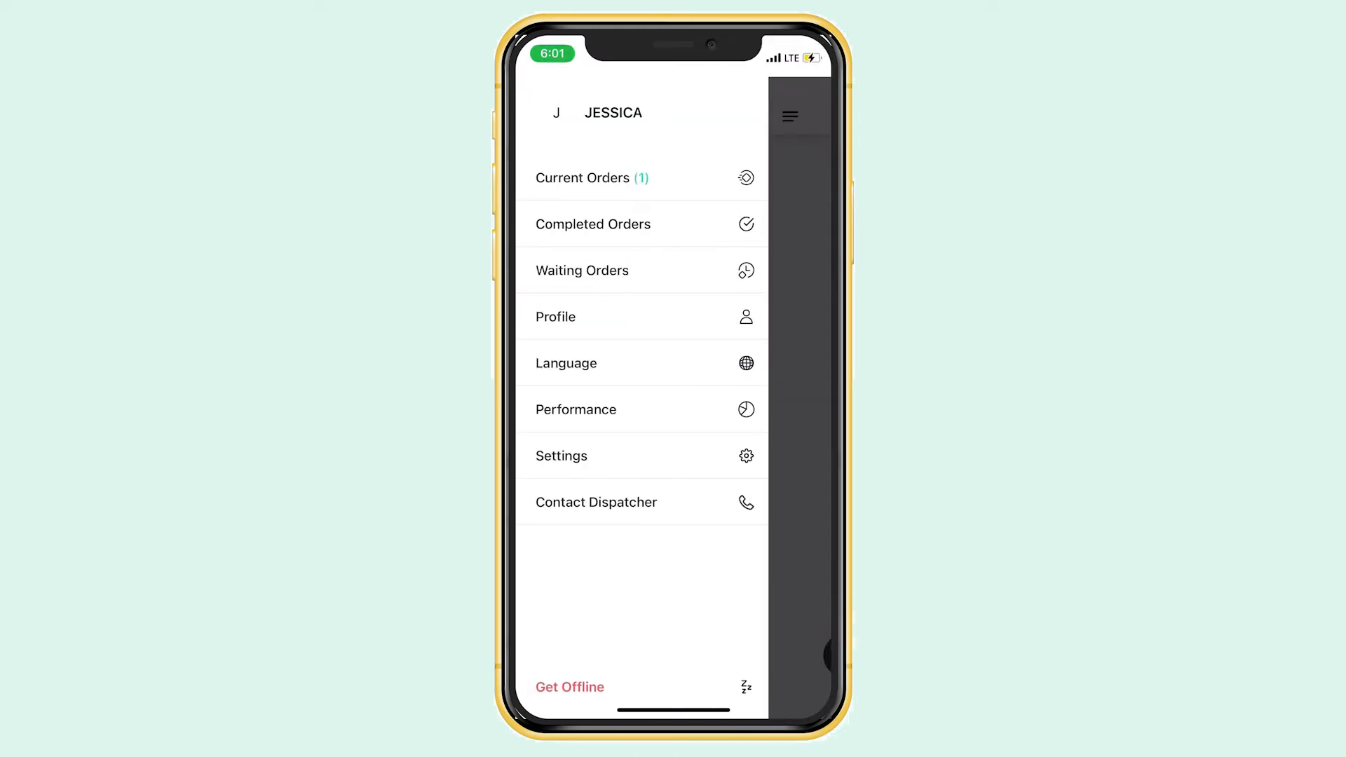
Mark order #1 as picked up from Current Orders and review its order details
{"action": "left_click", "coordinate": [581, 177]}
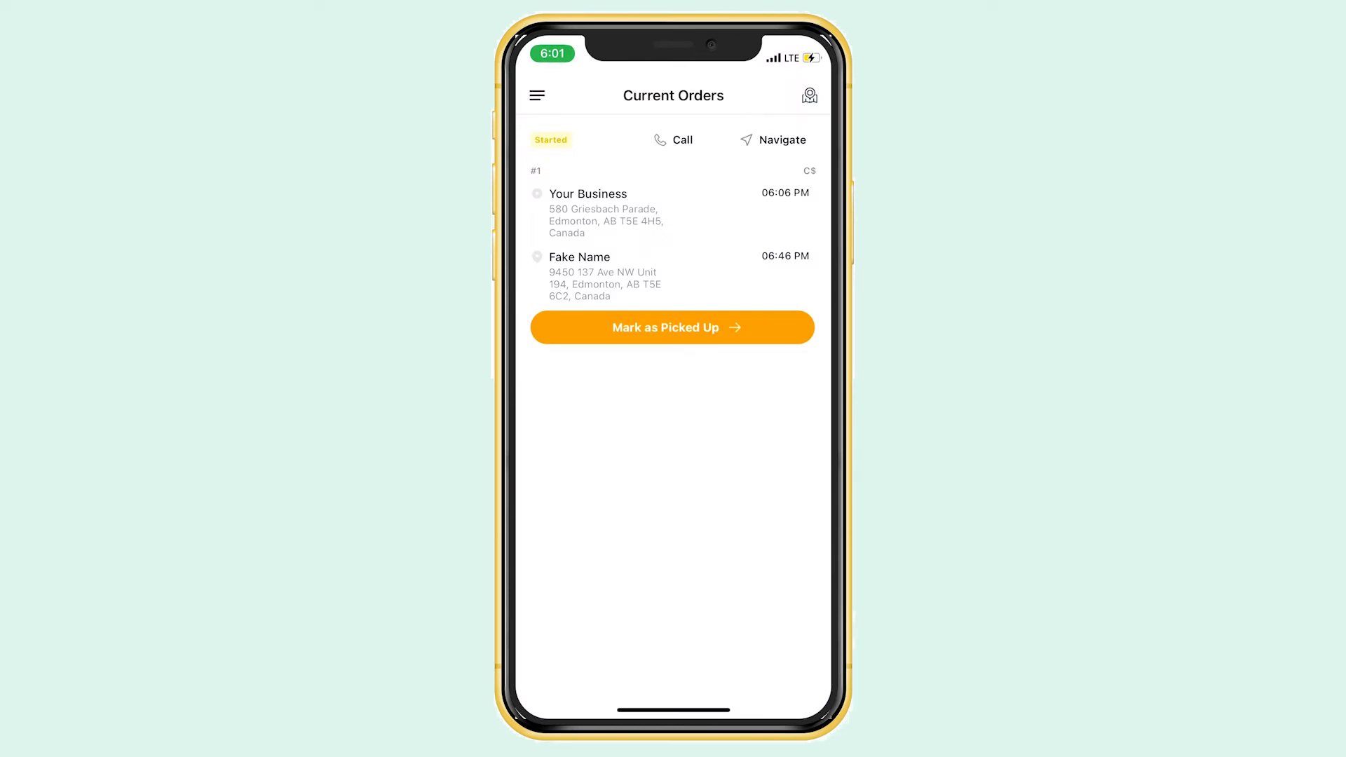
{"action": "left_click", "coordinate": [672, 327]}
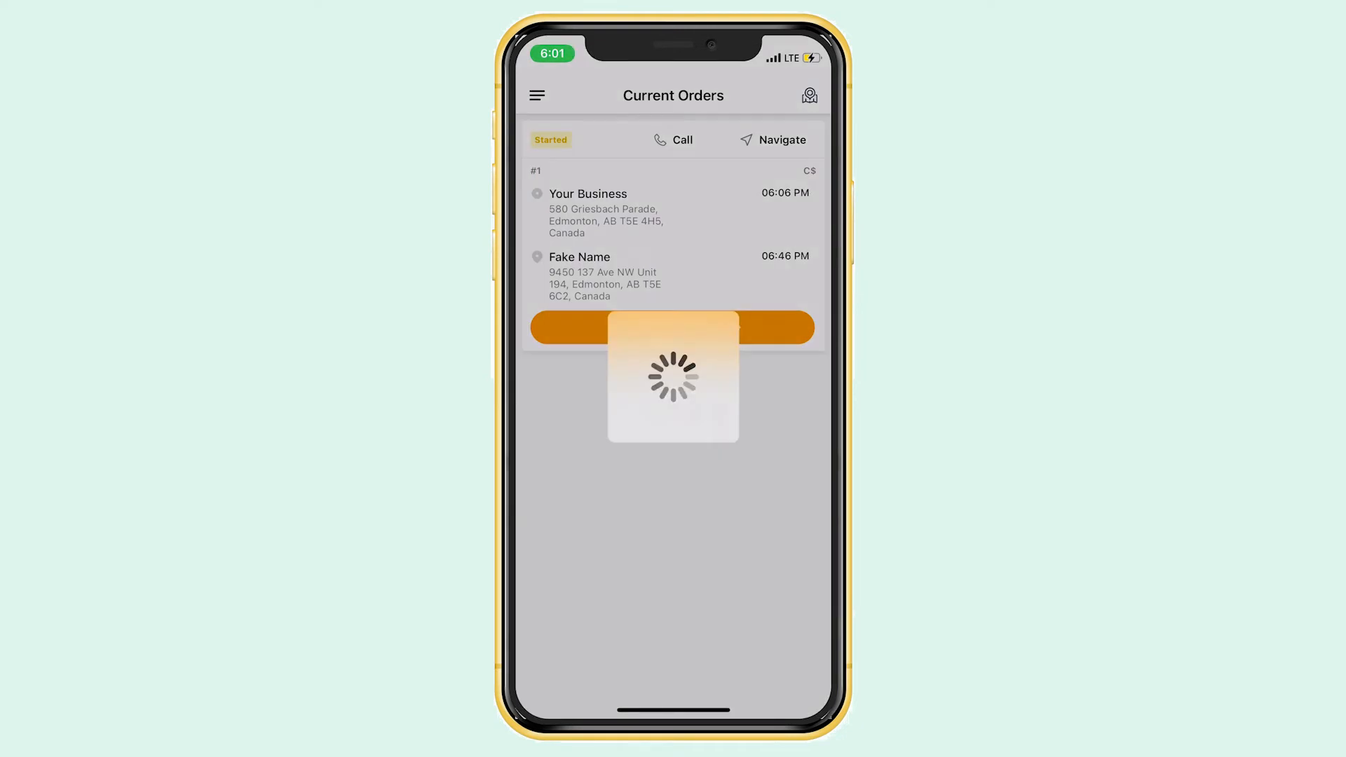
{"action": "left_click", "coordinate": [673, 327]}
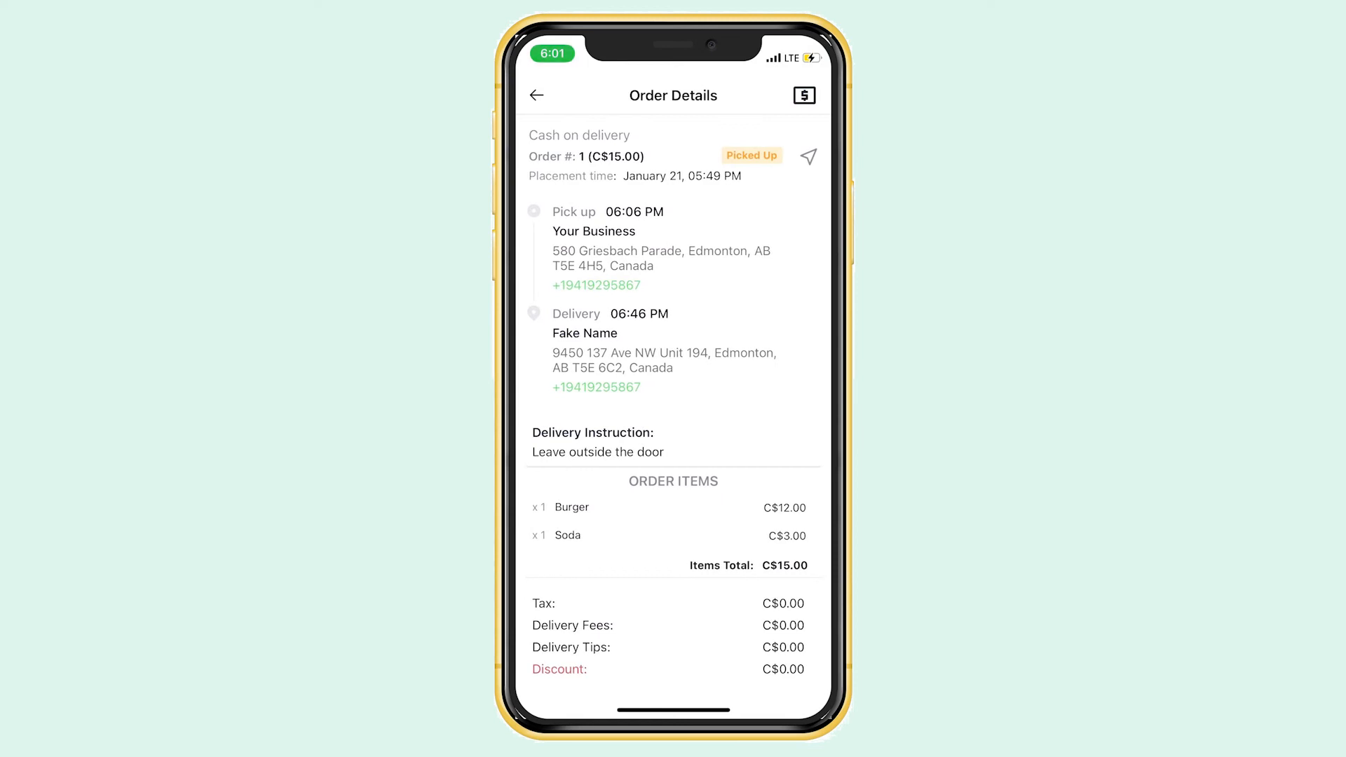
{"action": "scroll", "scroll_direction": "down", "scroll_amount": 3}
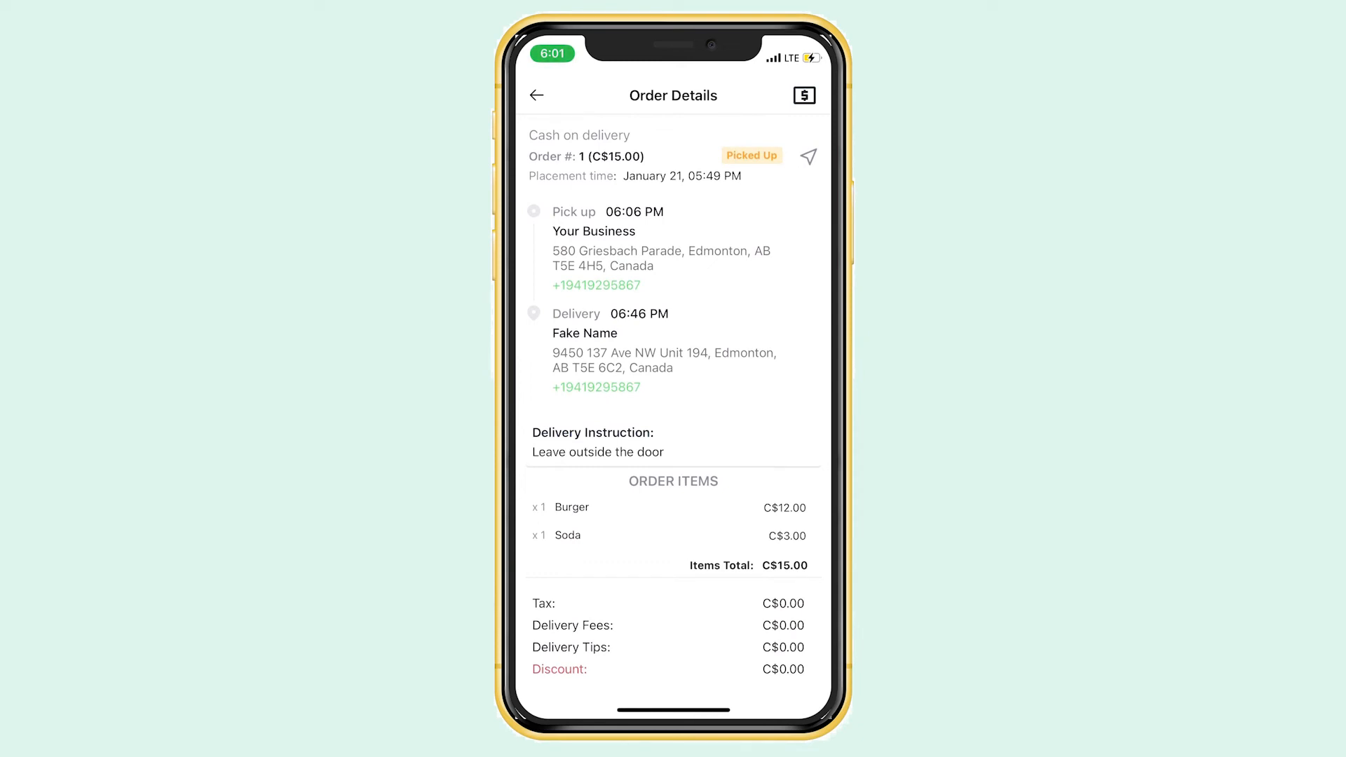
{"action": "left_click", "coordinate": [535, 95]}
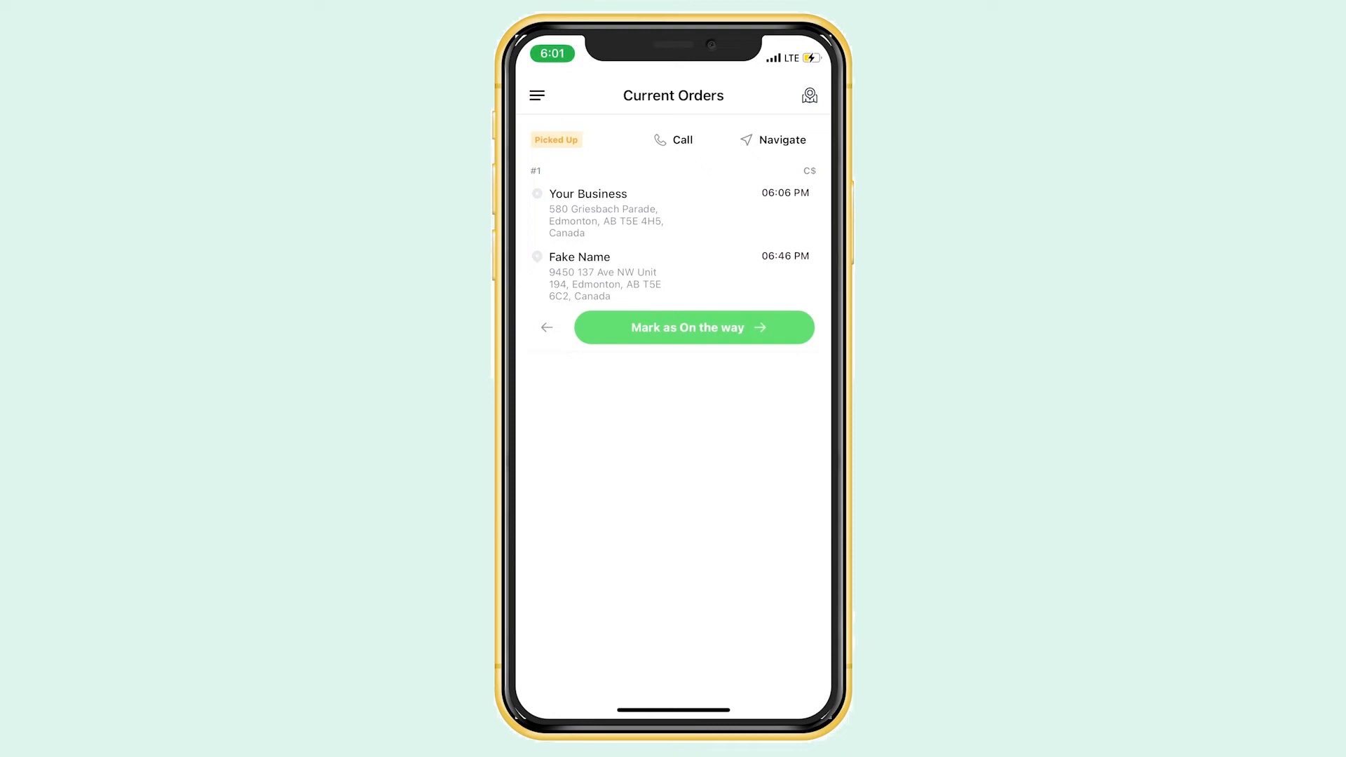
{"action": "left_click", "coordinate": [680, 139]}
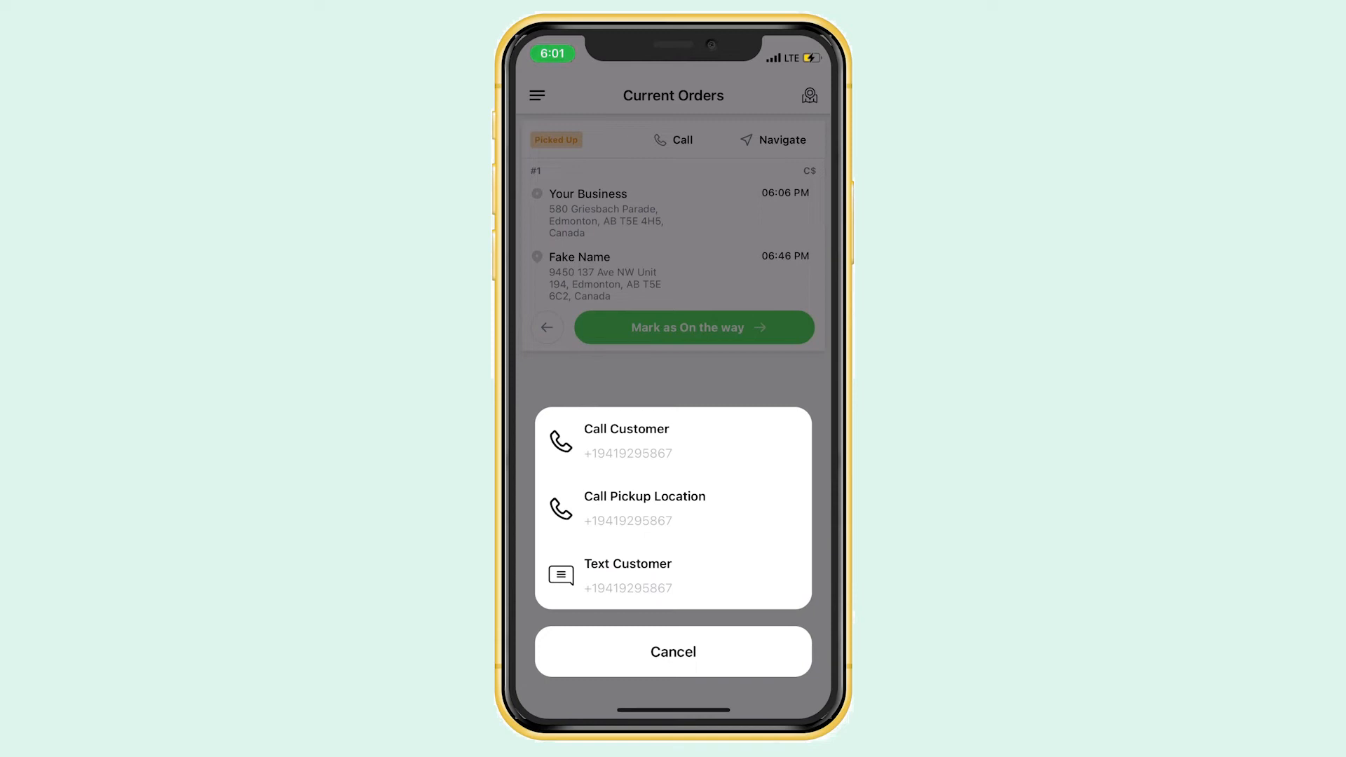
View order #1's navigation choices, show the route to the customer, then leave the map
{"action": "left_click", "coordinate": [772, 141]}
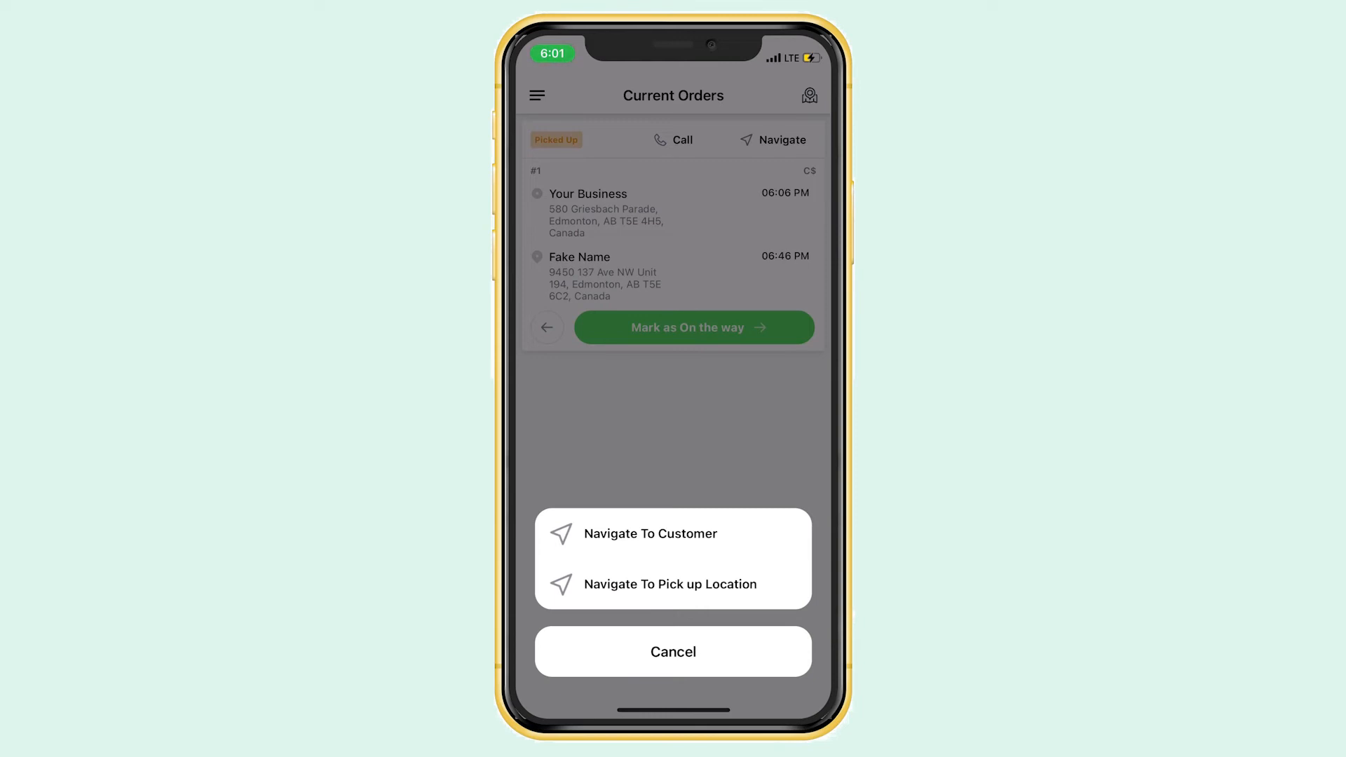
{"action": "left_click", "coordinate": [673, 651]}
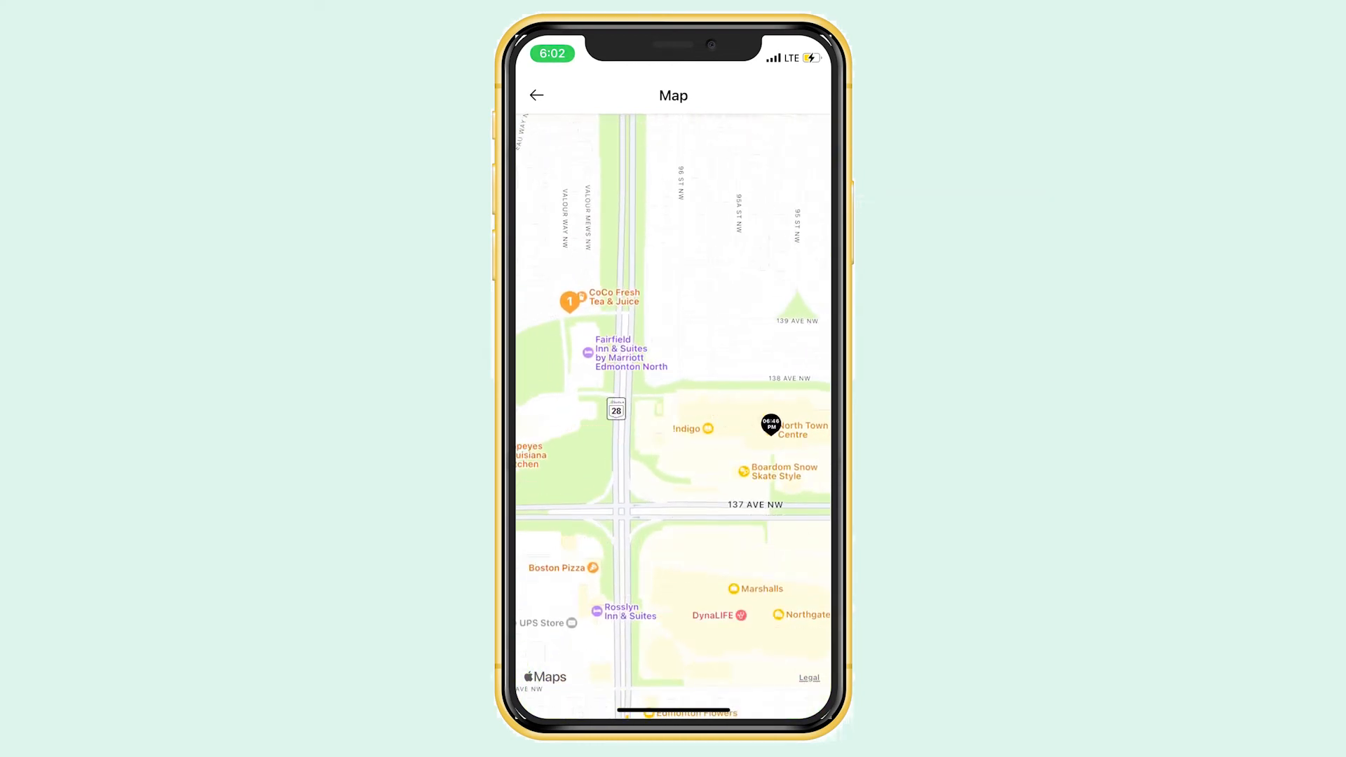
{"action": "left_click", "coordinate": [769, 427]}
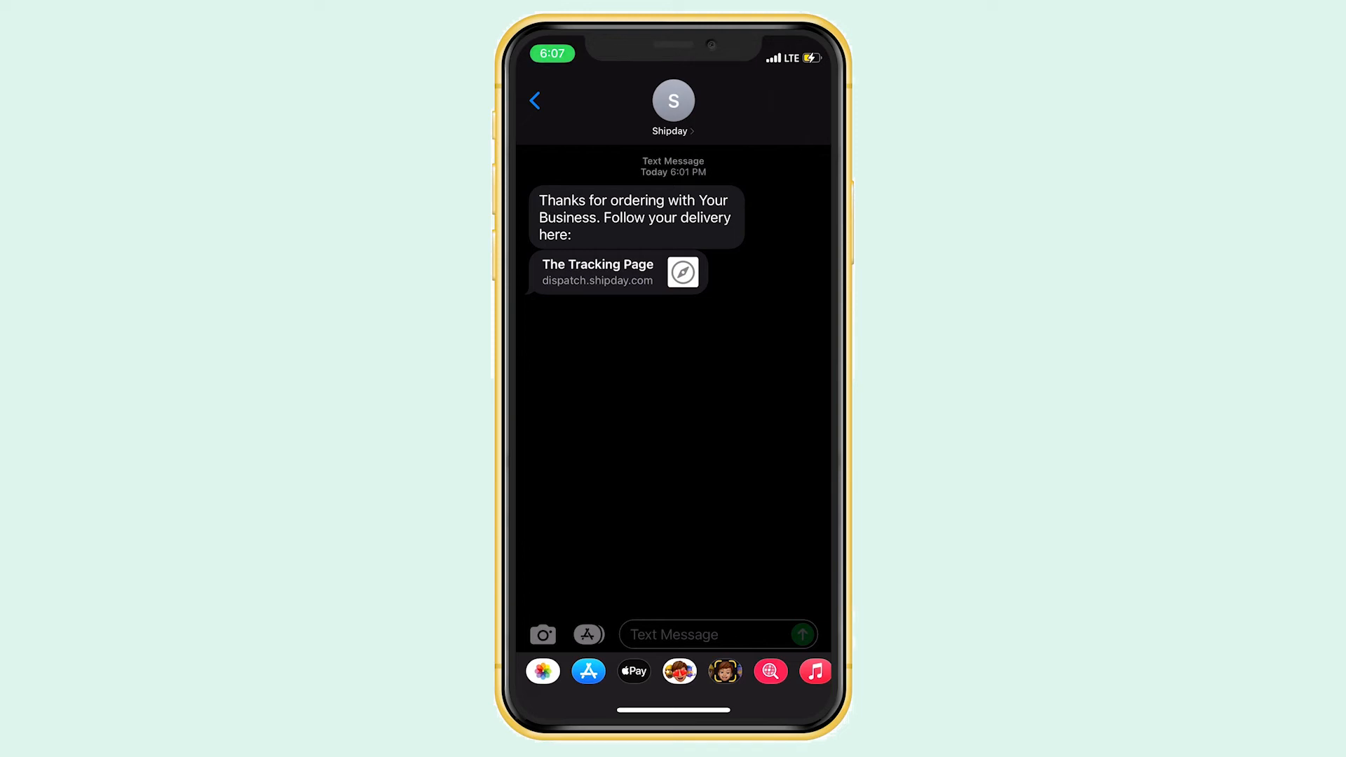
{"action": "left_click", "coordinate": [615, 272]}
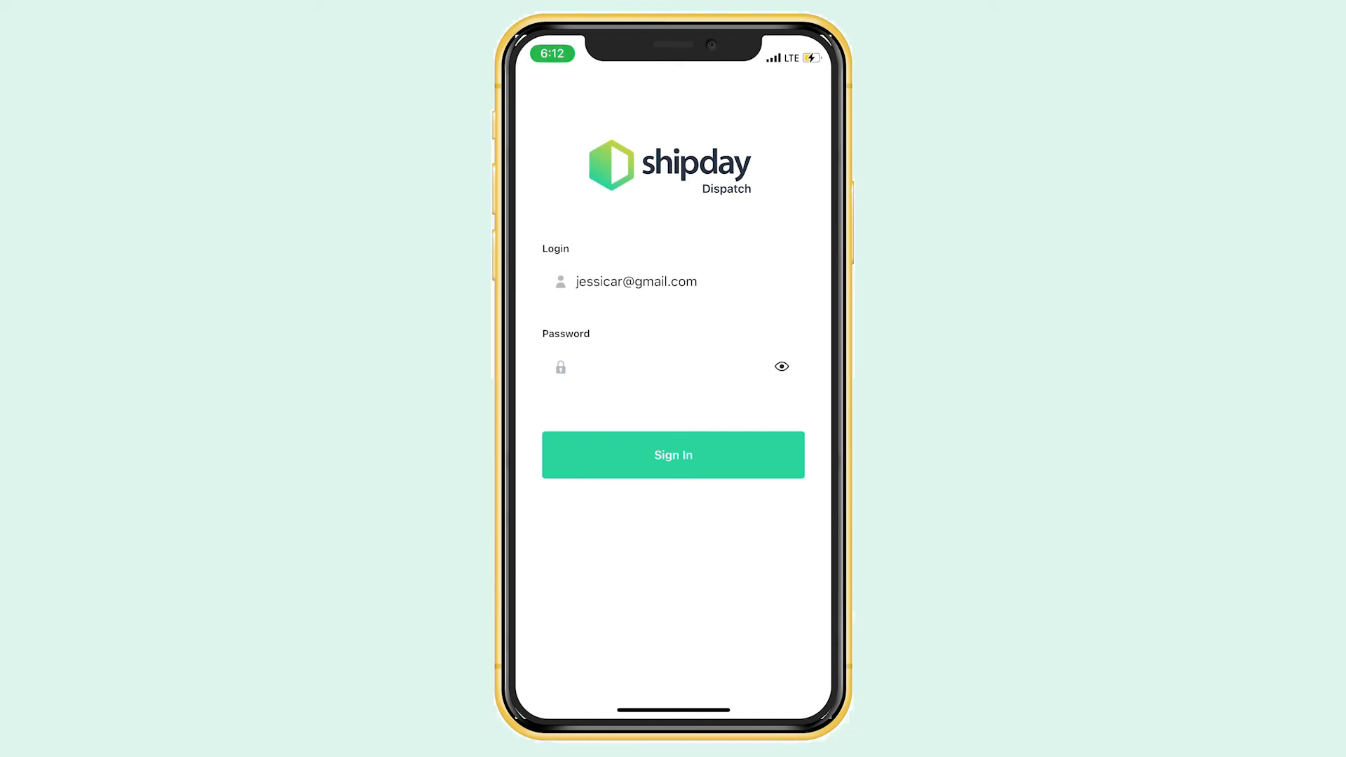
Sign in to the Shipday Dispatch account
{"action": "left_click", "coordinate": [673, 455]}
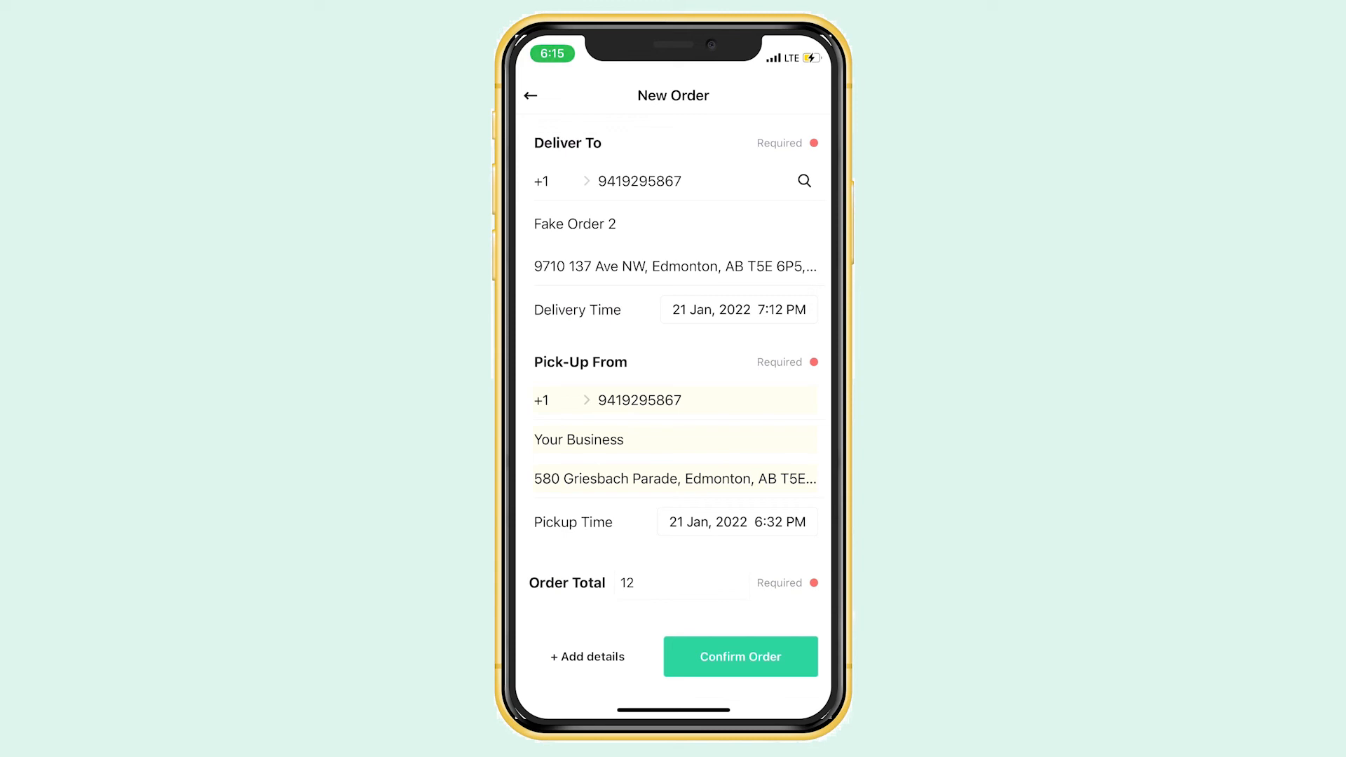
Add the sandwich and drink items, then confirm order #2 for Fake Order 2
{"action": "left_click", "coordinate": [587, 657]}
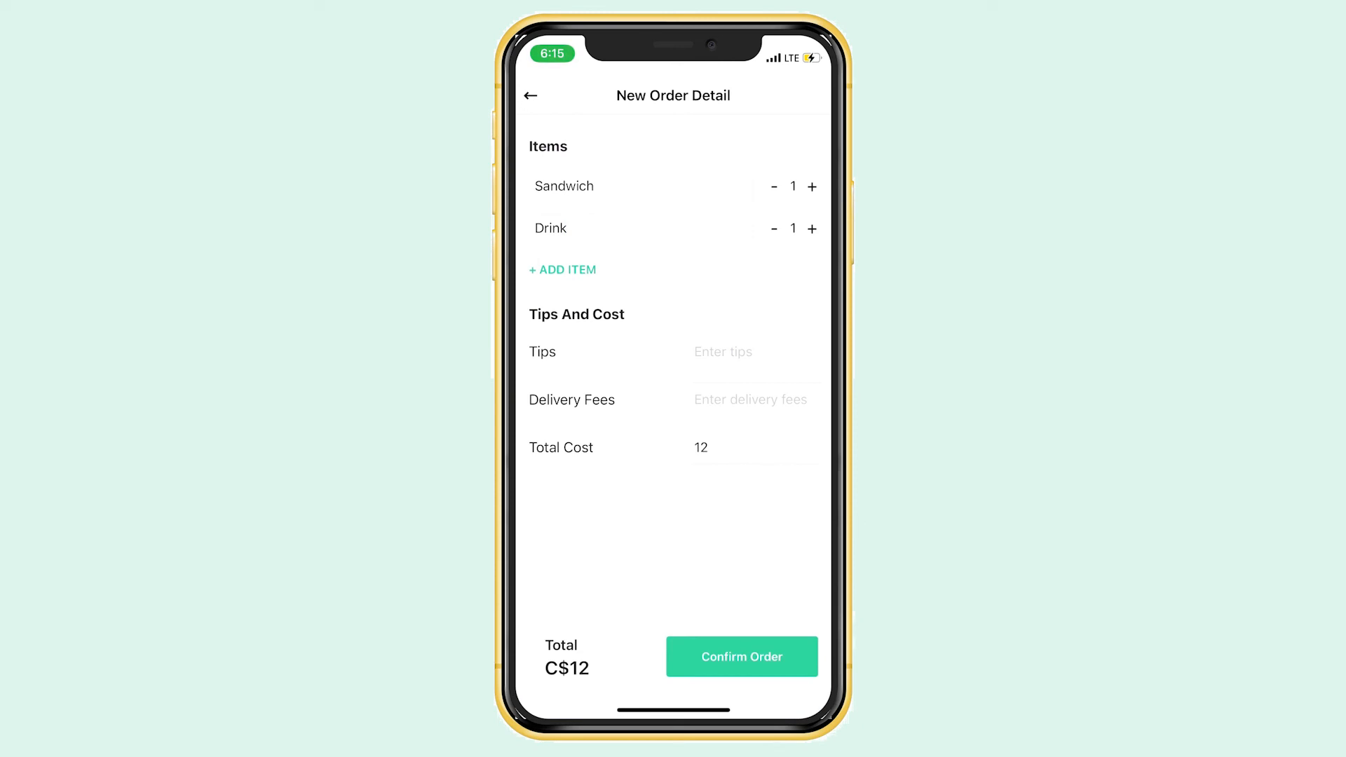
{"action": "left_click", "coordinate": [741, 657]}
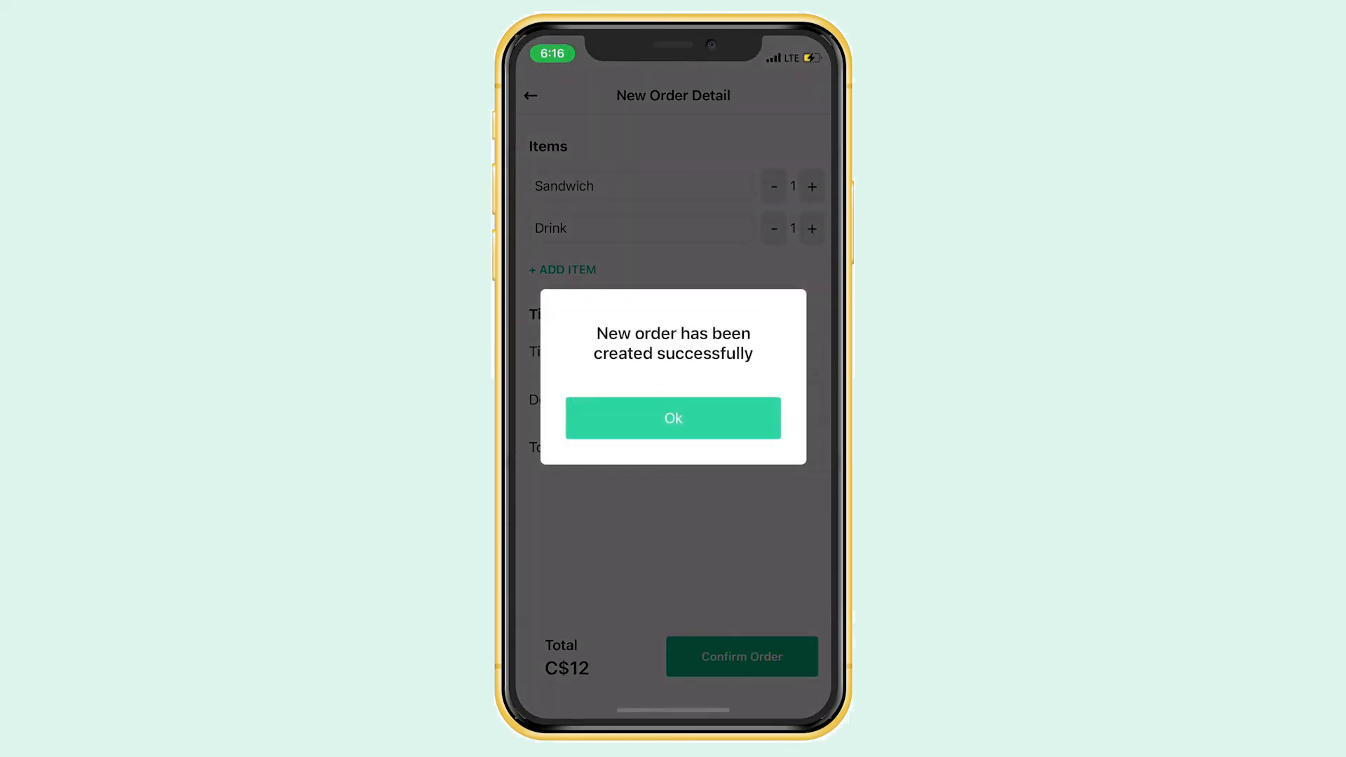
{"action": "left_click", "coordinate": [673, 417]}
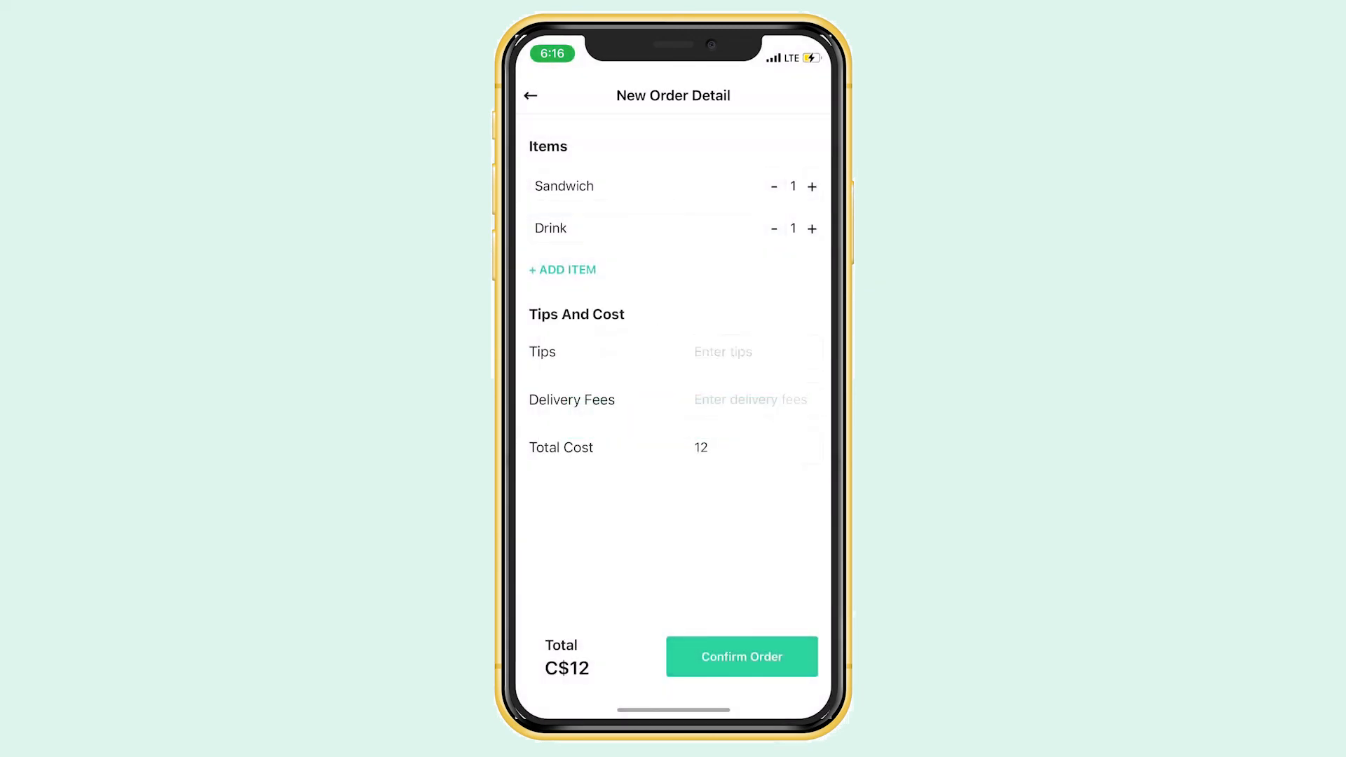
{"action": "left_click", "coordinate": [740, 656]}
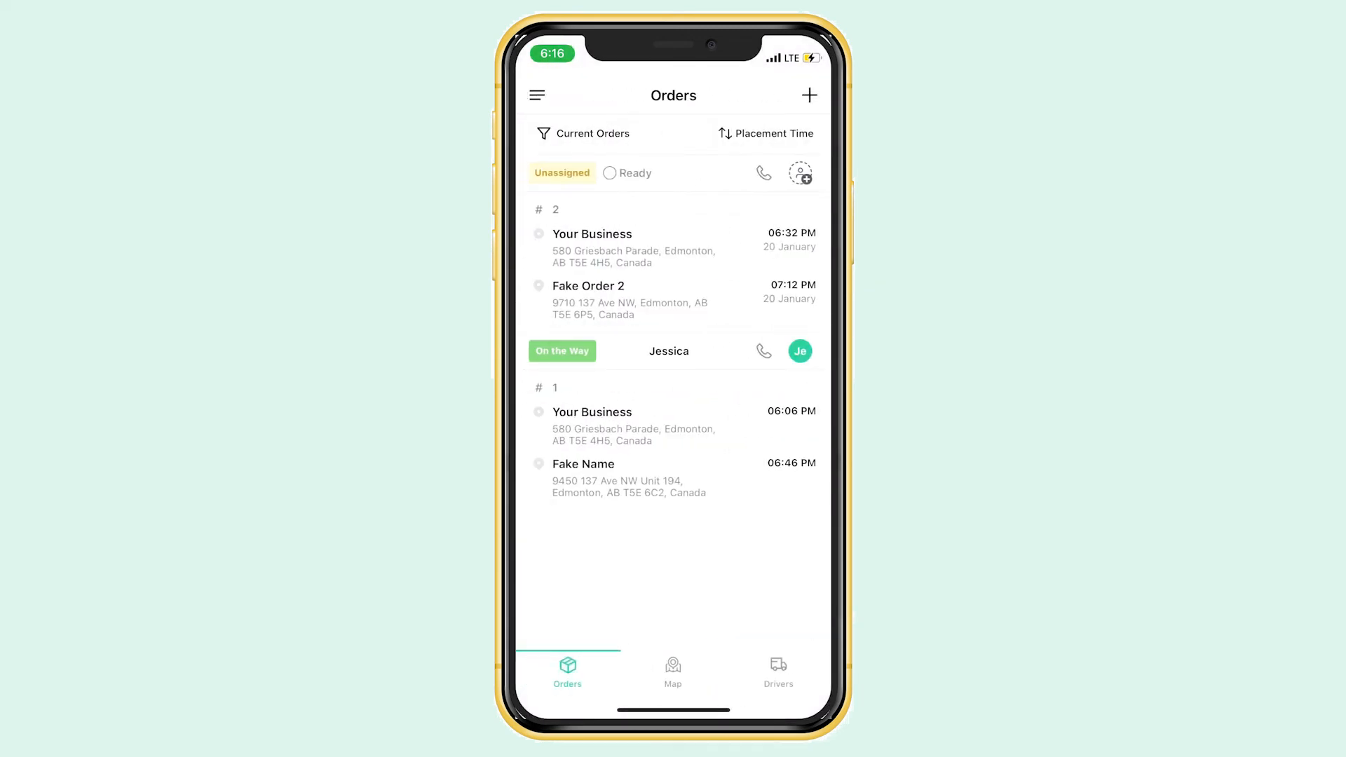
Locate order #2 by its map marker and begin a new driver form for John
{"action": "left_click", "coordinate": [673, 670]}
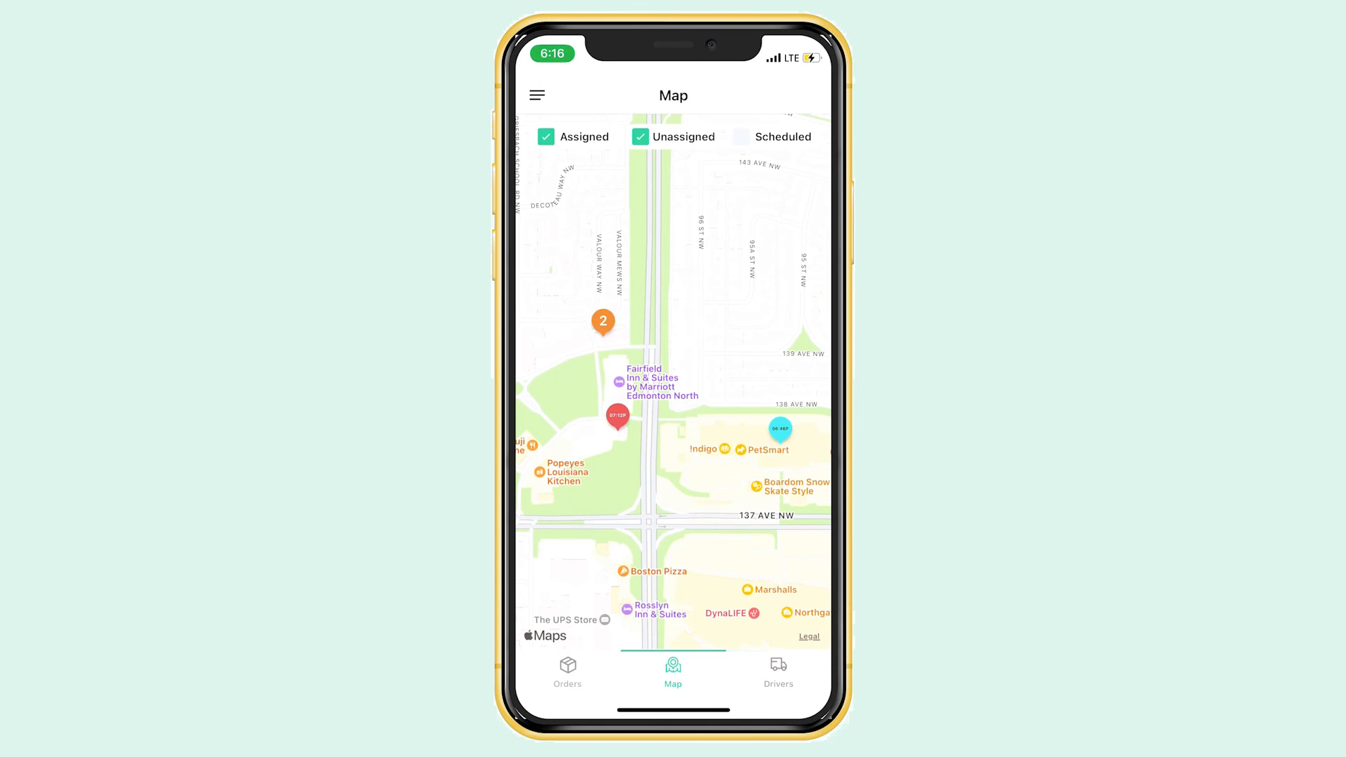
{"action": "left_click", "coordinate": [616, 420]}
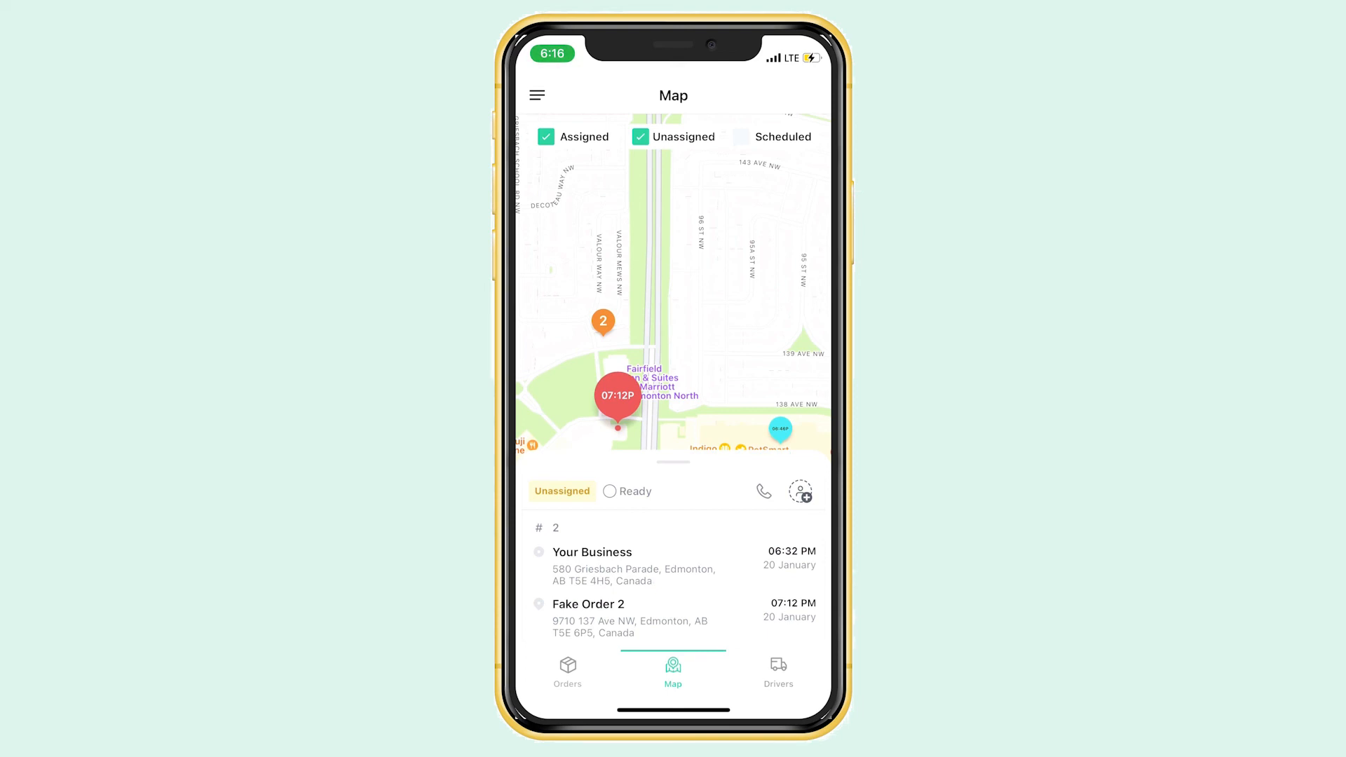
{"action": "left_click", "coordinate": [777, 672]}
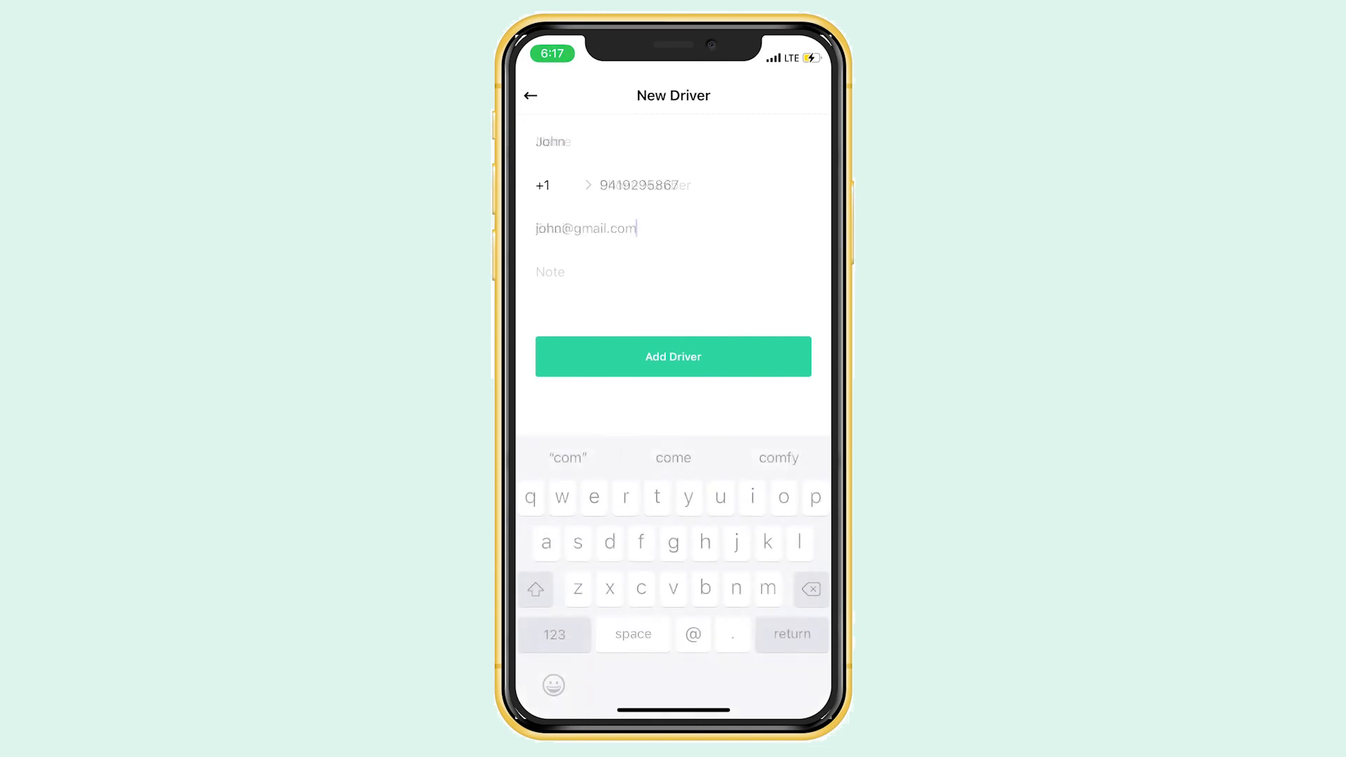
Save driver John, dismiss the success message, and return to the Orders list
{"action": "left_click", "coordinate": [672, 357]}
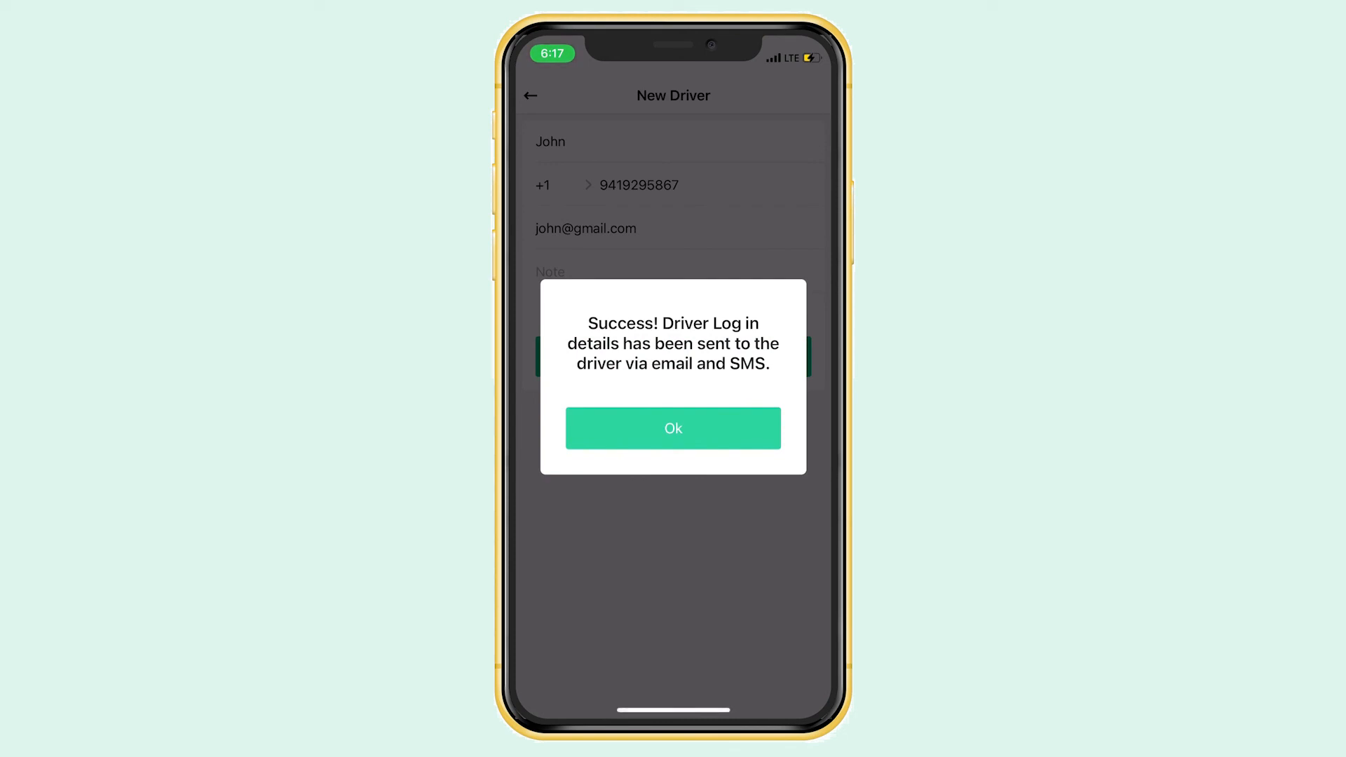
{"action": "left_click", "coordinate": [673, 428]}
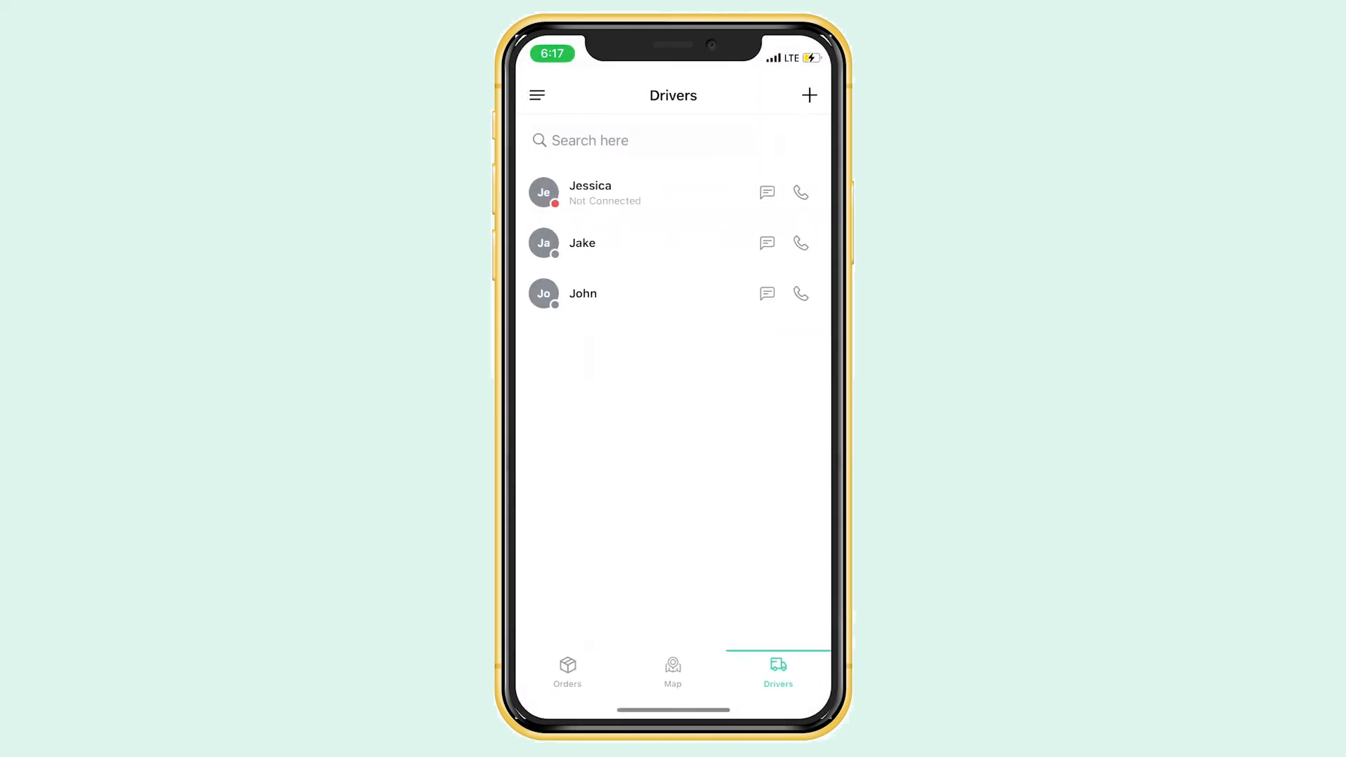
{"action": "left_click", "coordinate": [566, 672]}
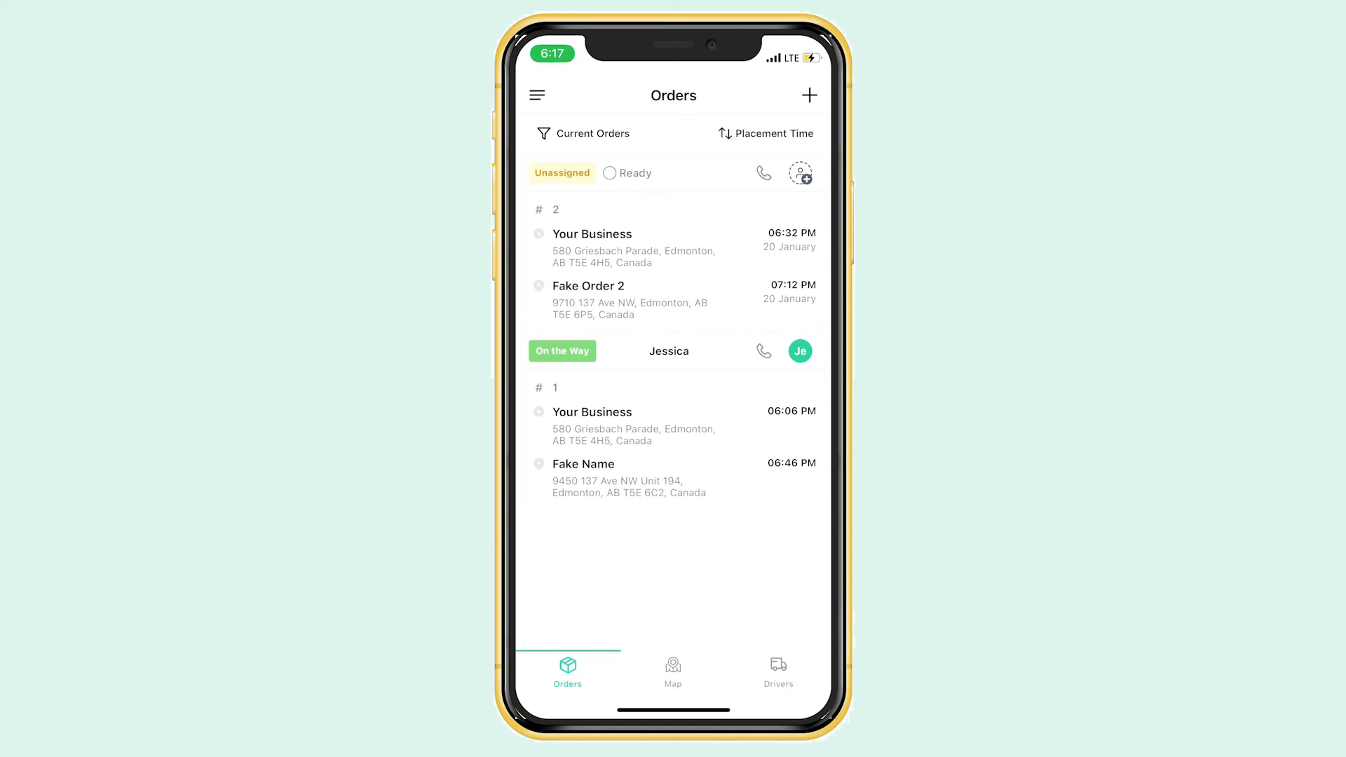
Leave Shipday Dispatch for the Shipday YouTube channel's Videos tab
{"action": "left_click", "coordinate": [799, 172]}
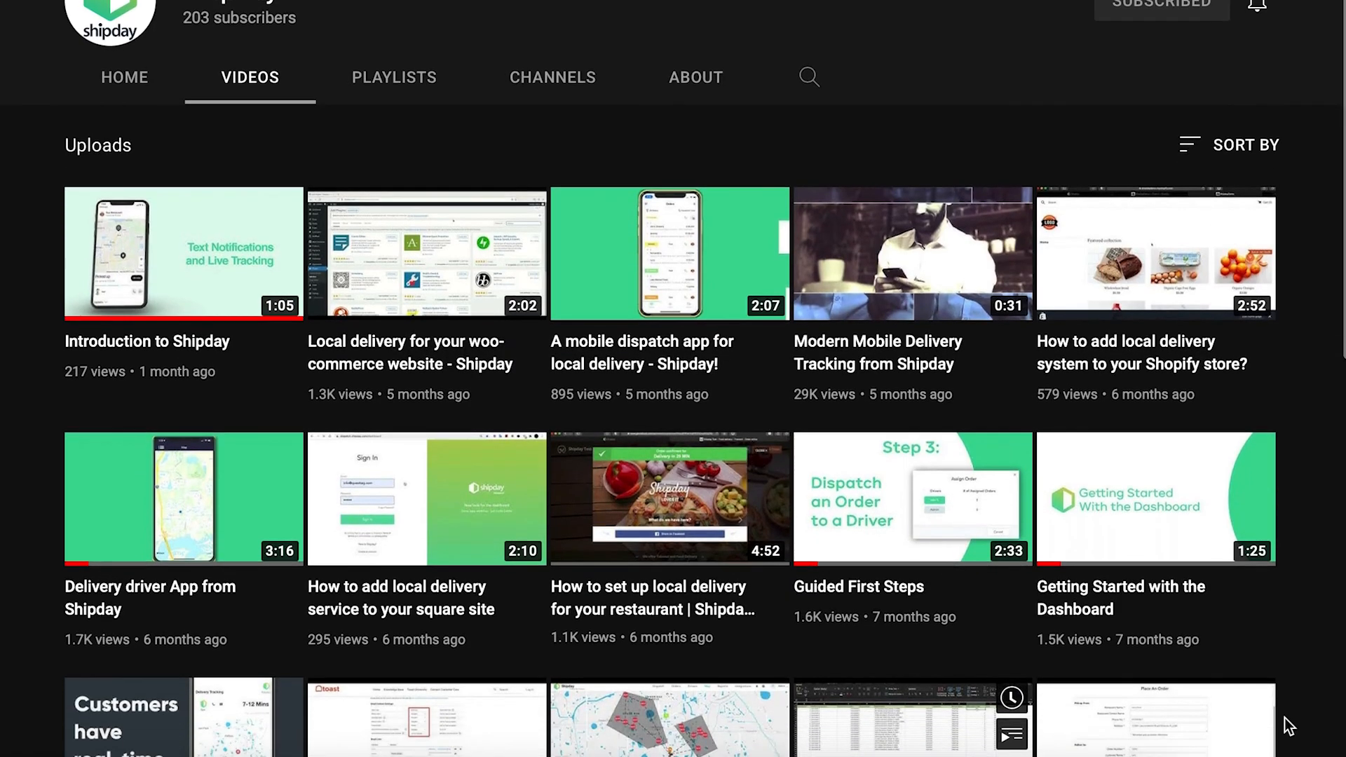
Scroll down to reveal older route-planning, dispatch and order-form tutorial videos
{"action": "scroll", "scroll_direction": "down", "scroll_amount": 3}
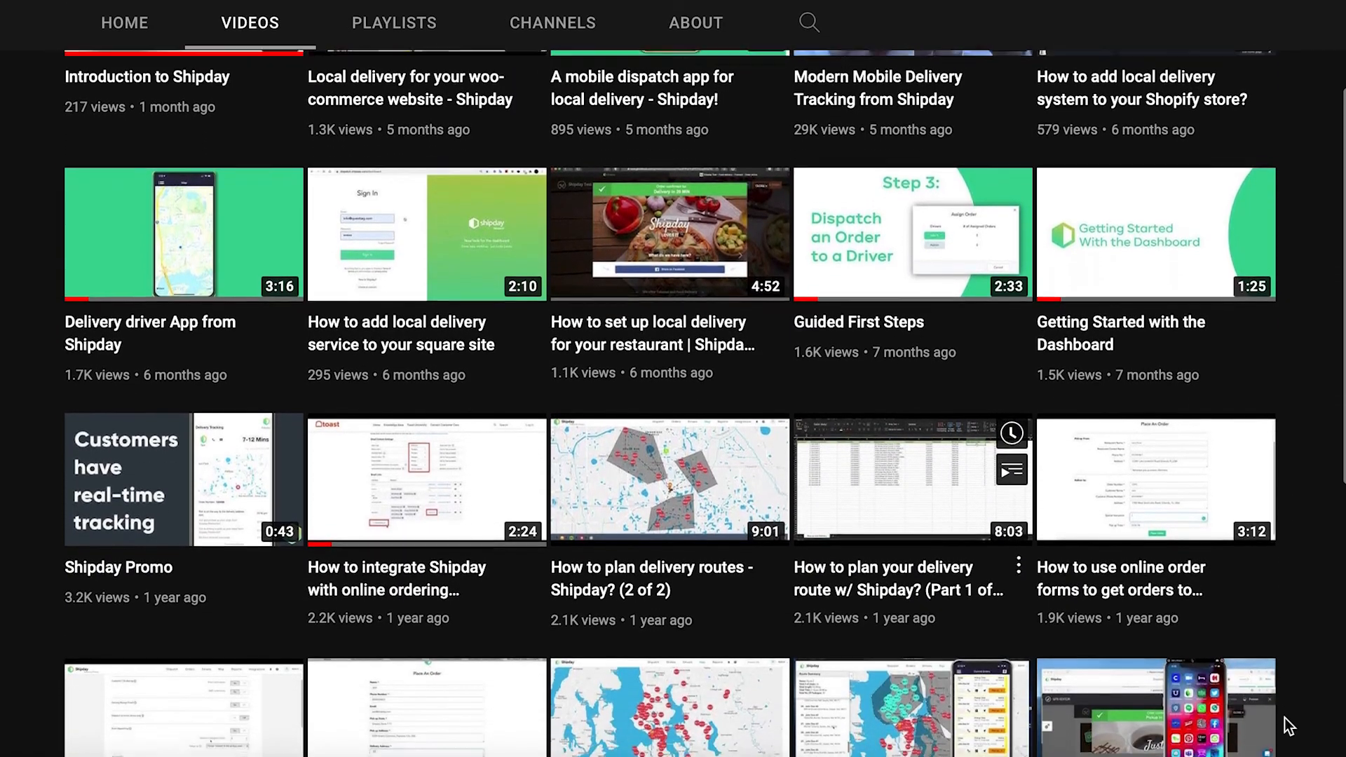
{"action": "scroll", "scroll_direction": "down", "scroll_amount": 3}
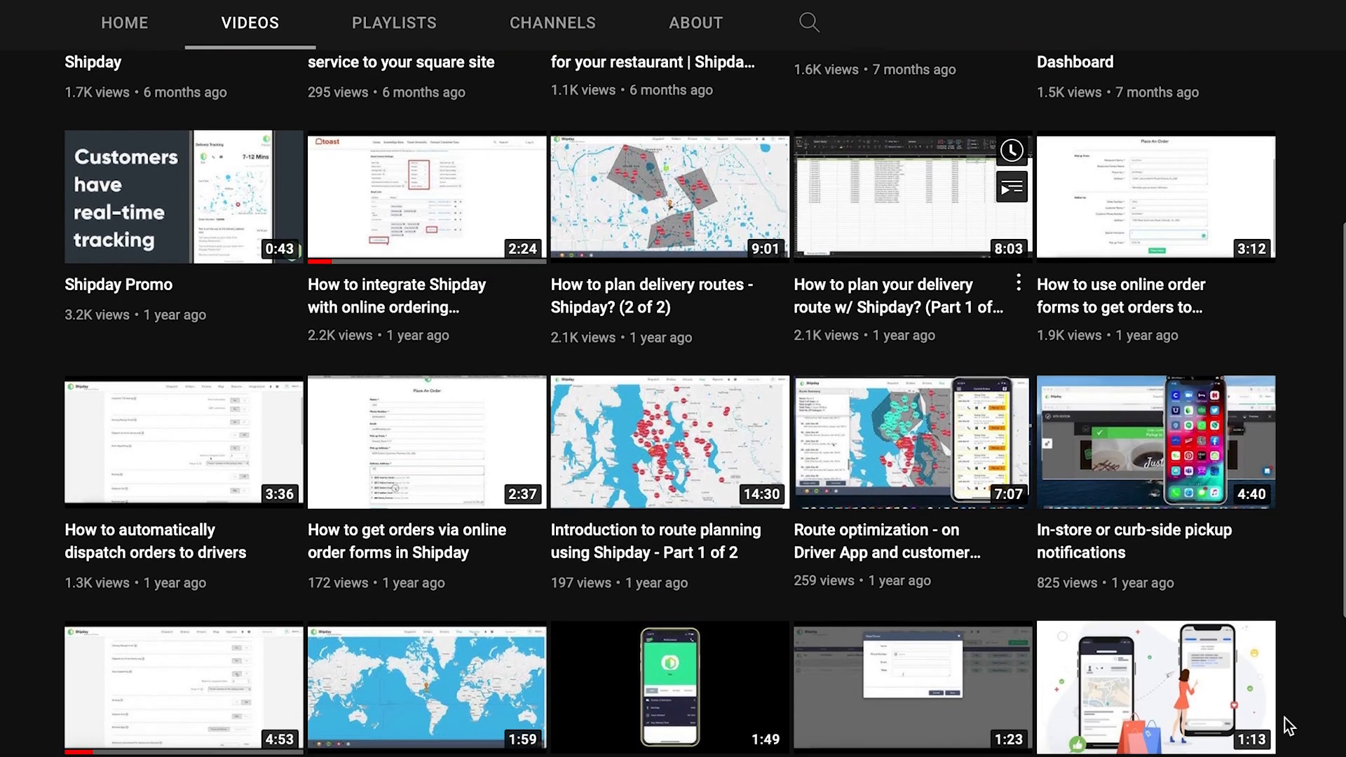